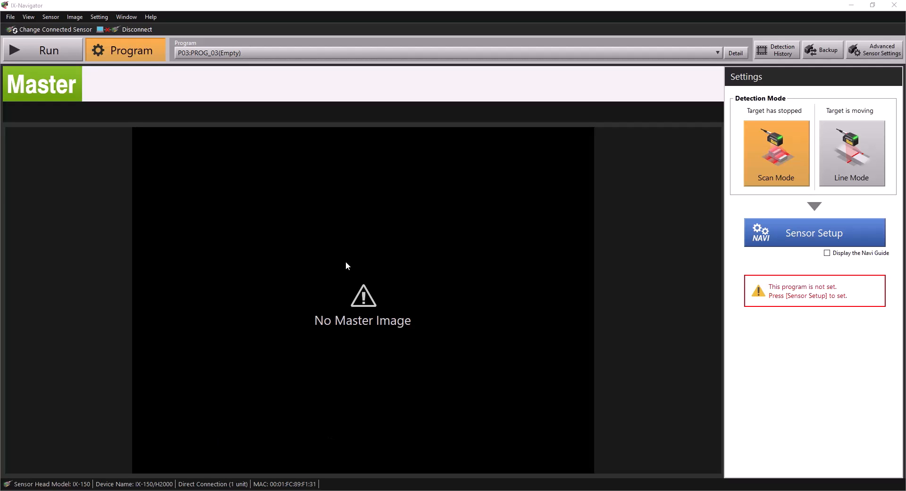
mouse_move(210, 140)
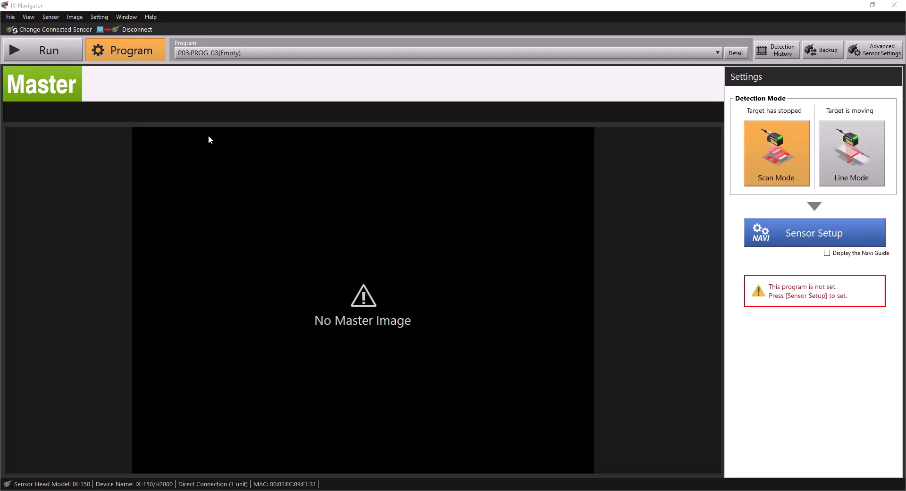
mouse_move(735, 162)
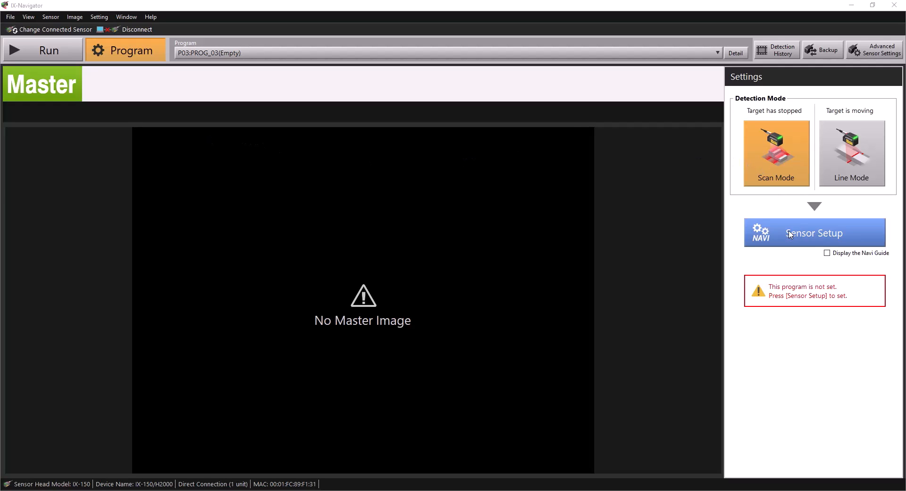
Begin setting up program P03 and try External Trigger with Trigger ON for the live view.
click(814, 232)
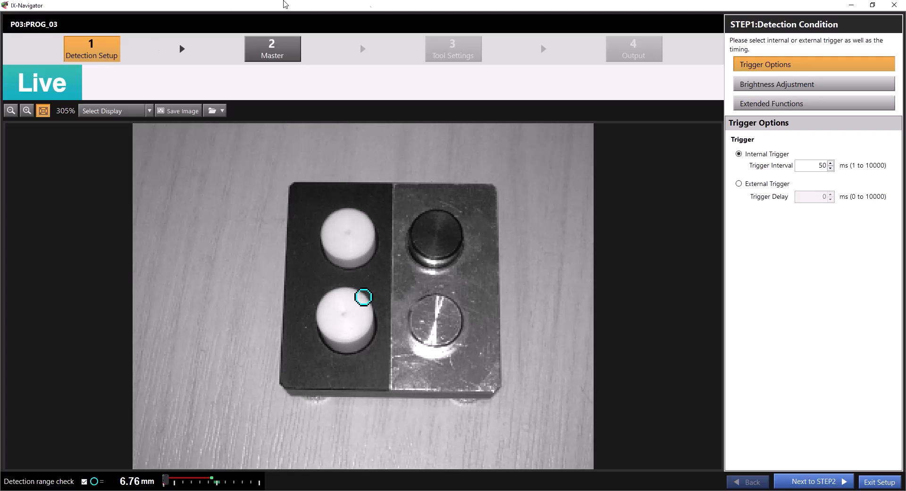
mouse_move(680, 232)
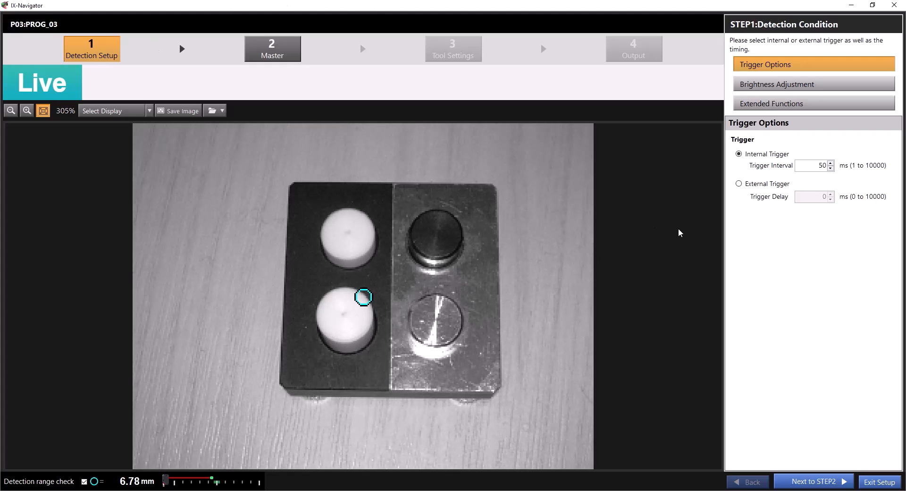
mouse_move(812, 179)
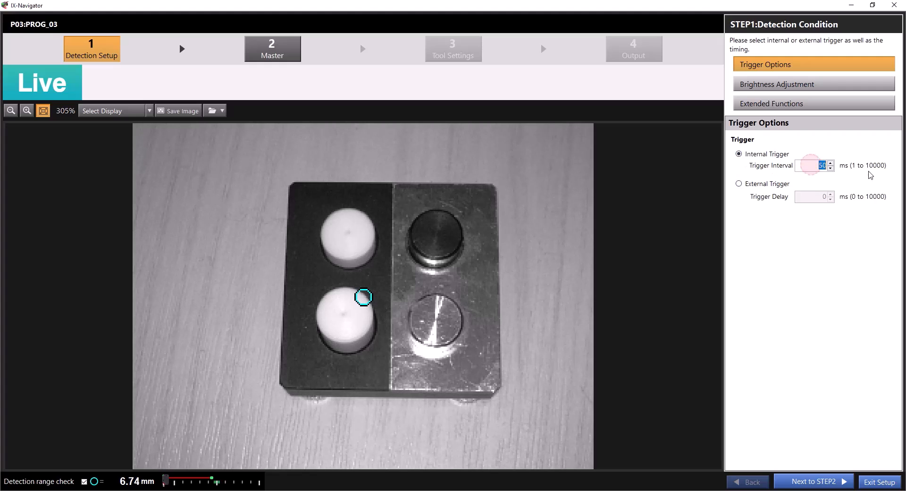
click(739, 183)
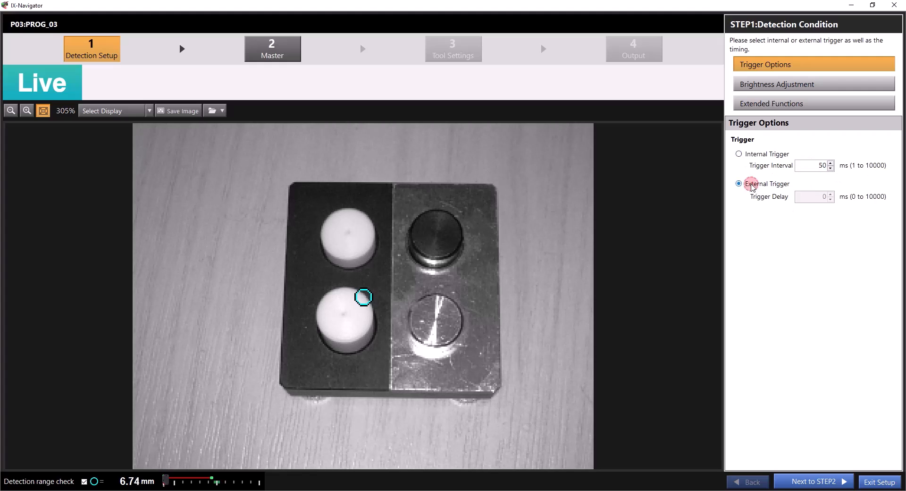
click(738, 183)
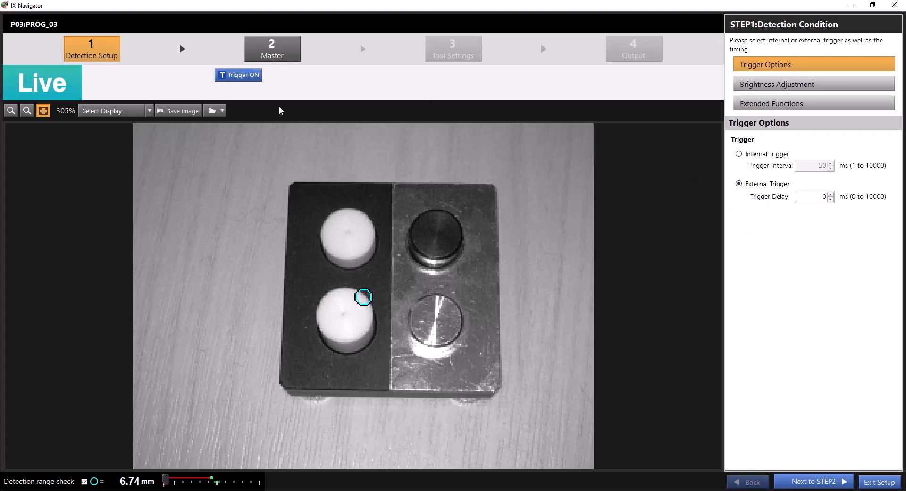
click(238, 75)
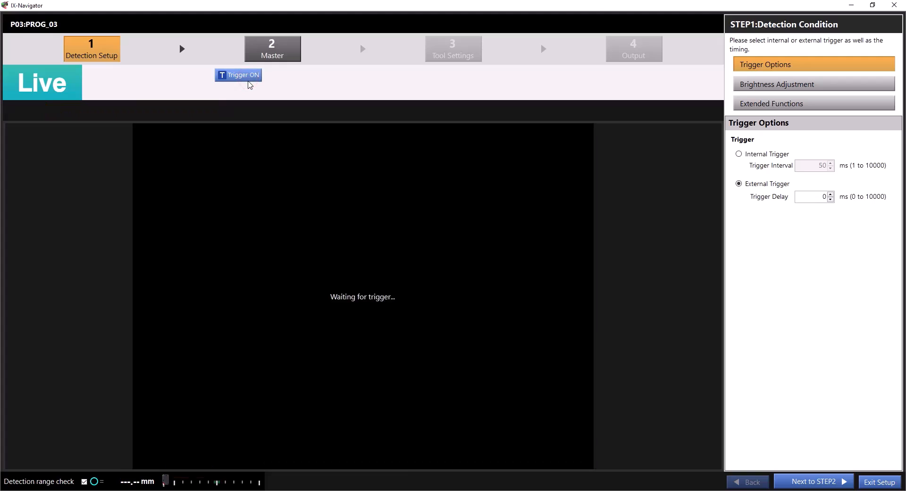
click(237, 75)
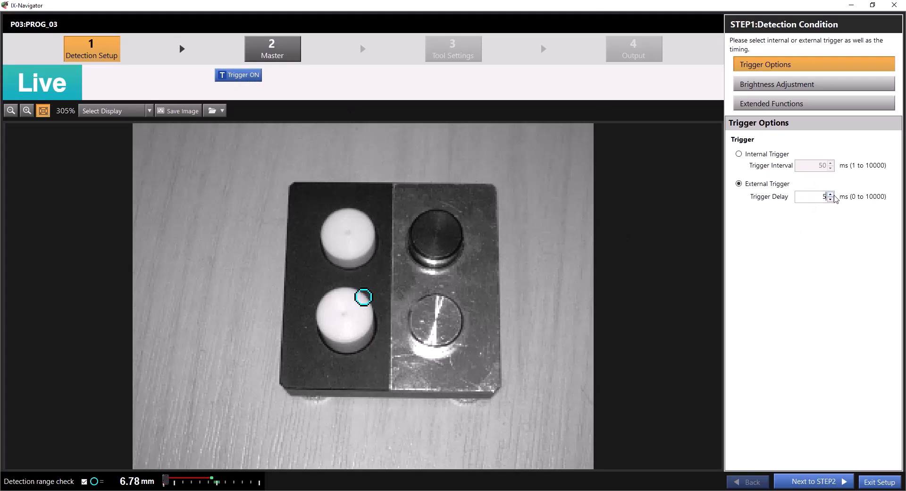
mouse_move(761, 258)
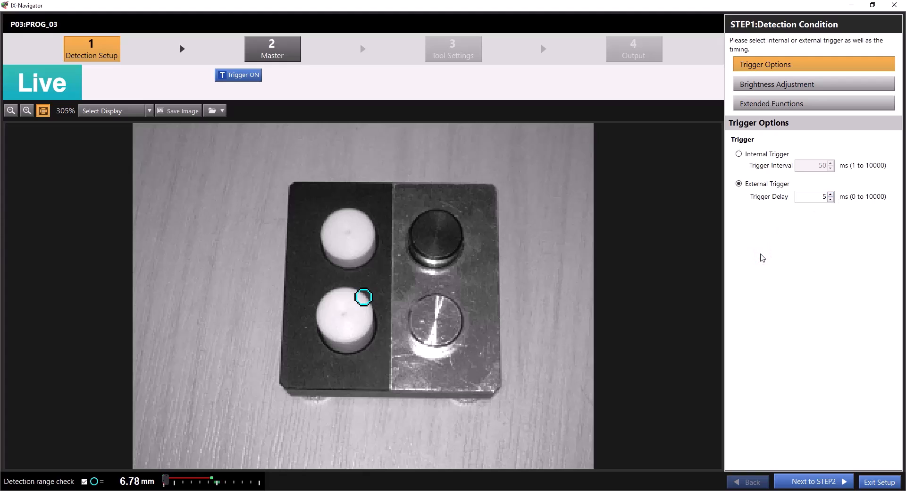
Fire a couple of manual triggers to capture images, then return to Internal Trigger at 50 ms.
click(238, 75)
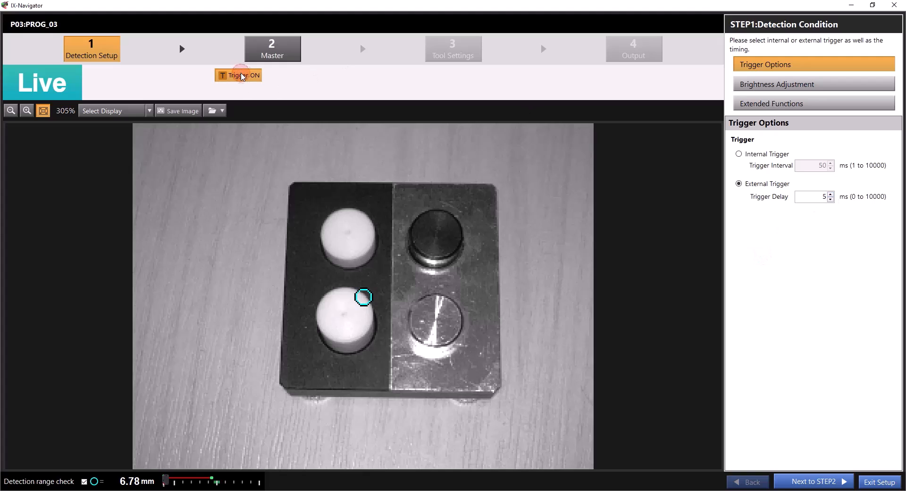
click(239, 75)
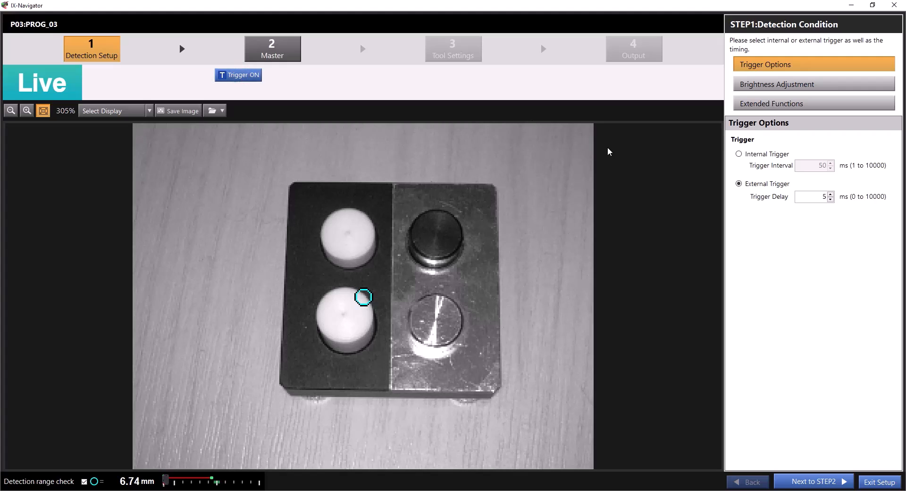
click(739, 153)
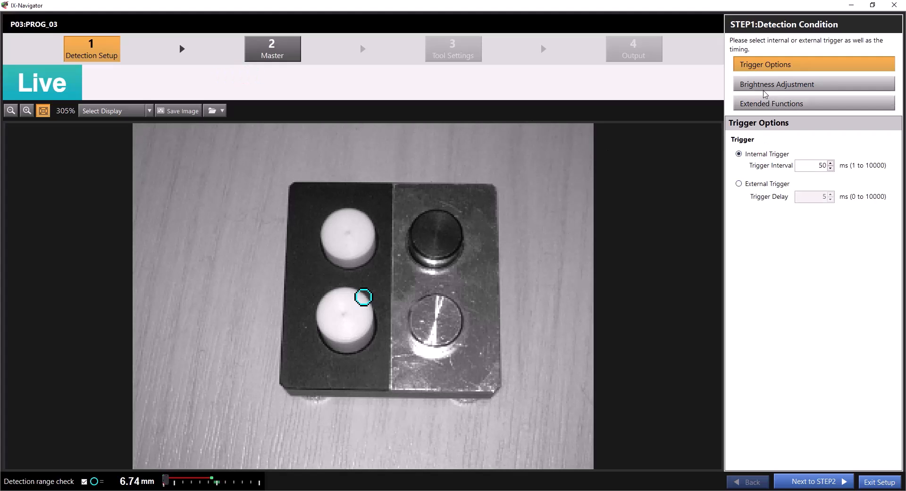
Run Automatic Brightness Adjustment and lower Brightness from 40 to 37.
click(776, 84)
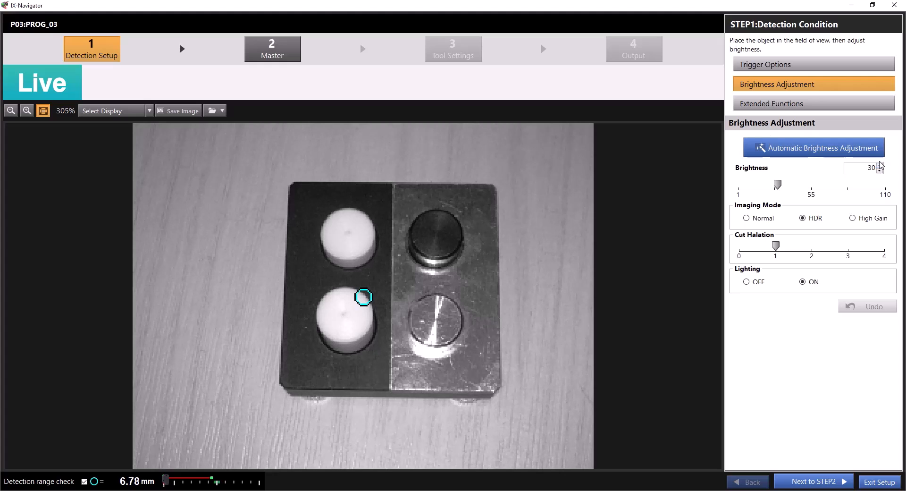
click(814, 147)
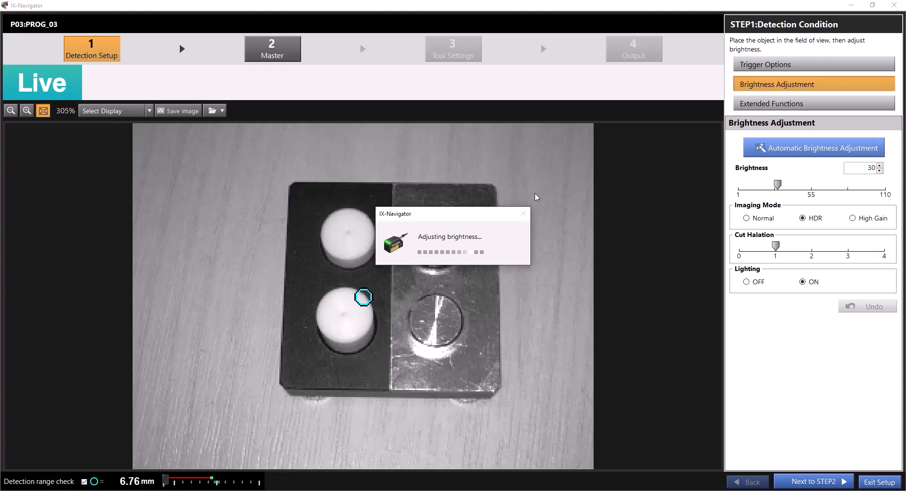
click(813, 147)
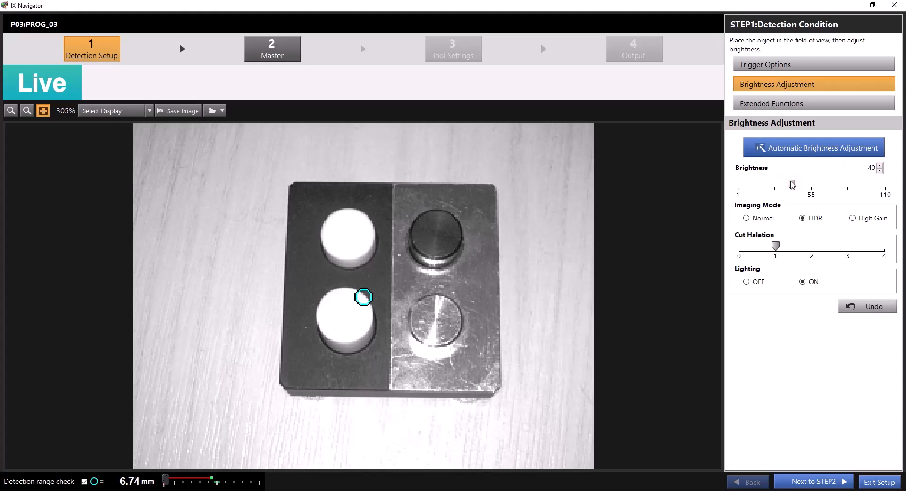
drag(792, 184, 786, 184)
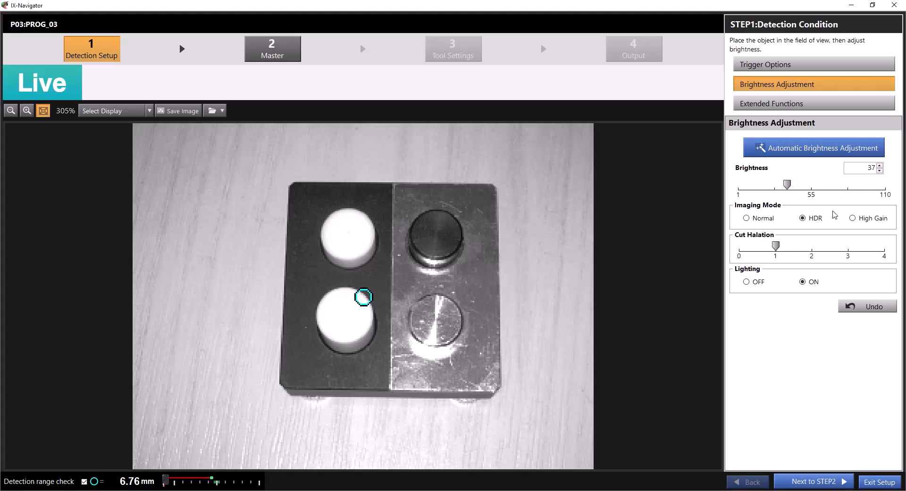
Try Normal and High Gain imaging modes, settling back on HDR.
click(745, 218)
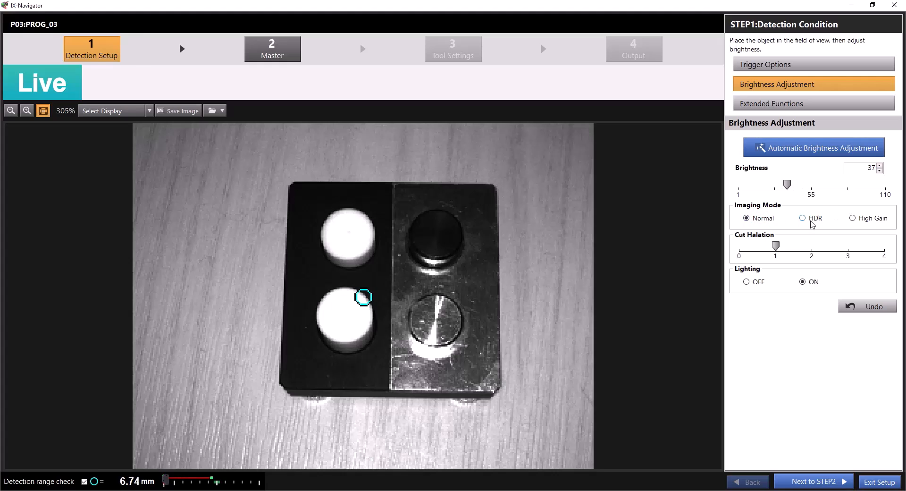
click(803, 218)
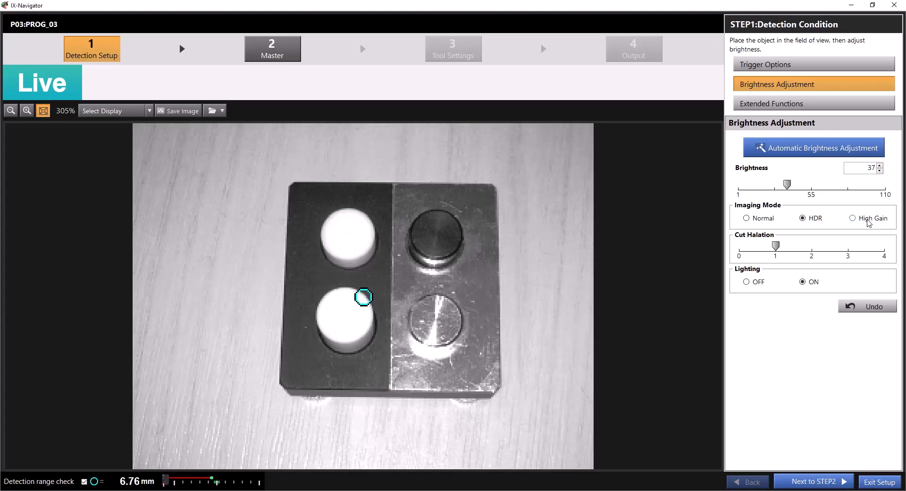
click(852, 218)
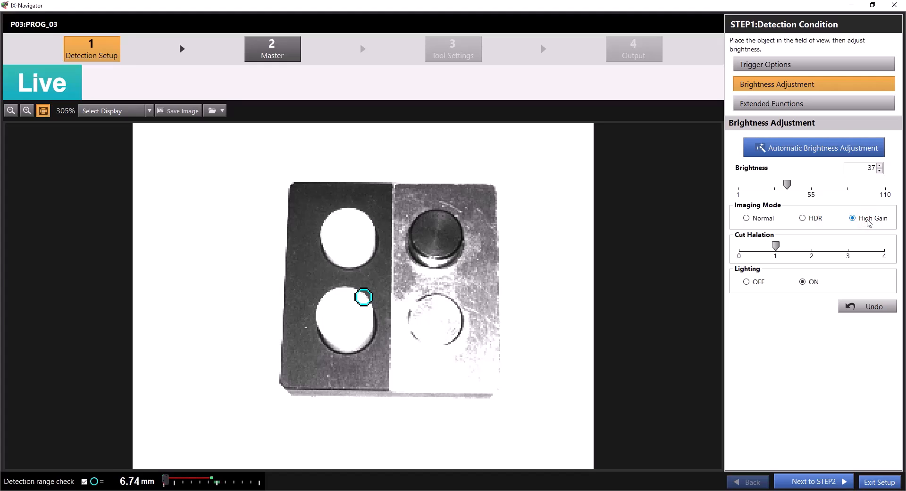
click(802, 218)
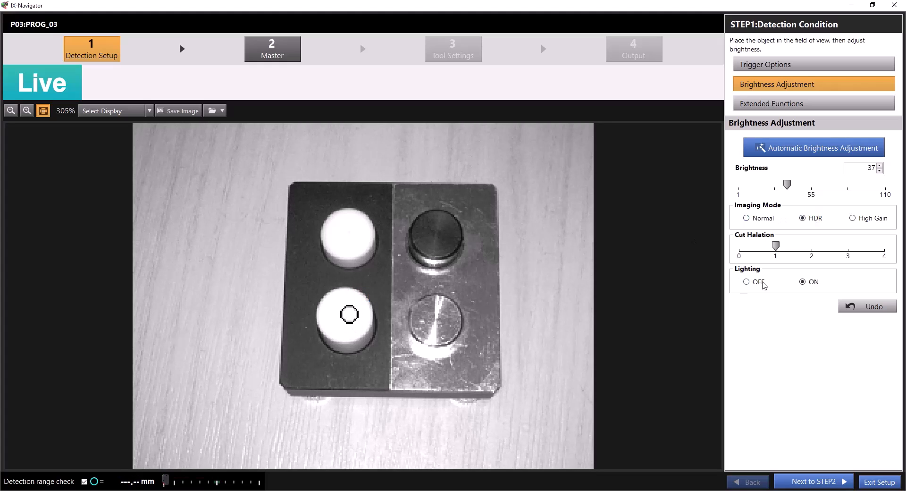
Raise Cut Halation to its maximum of 4 and toggle Lighting off and back on.
click(775, 246)
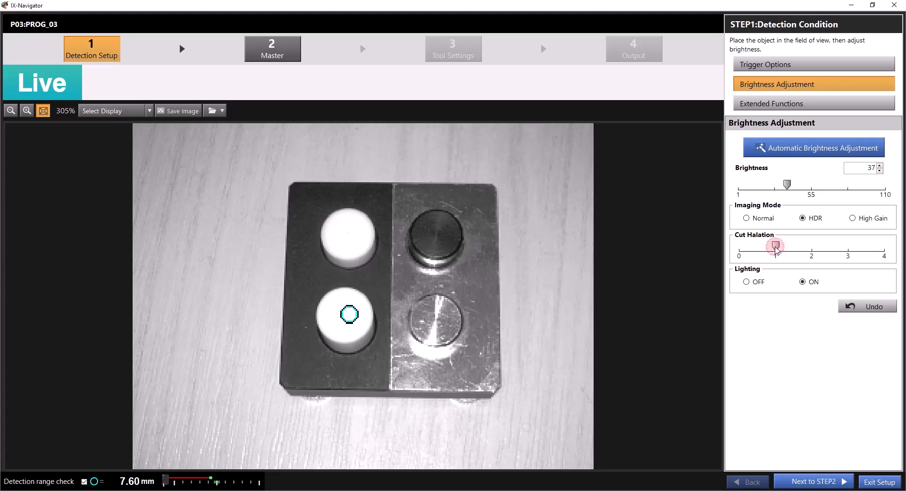
drag(776, 246, 740, 245)
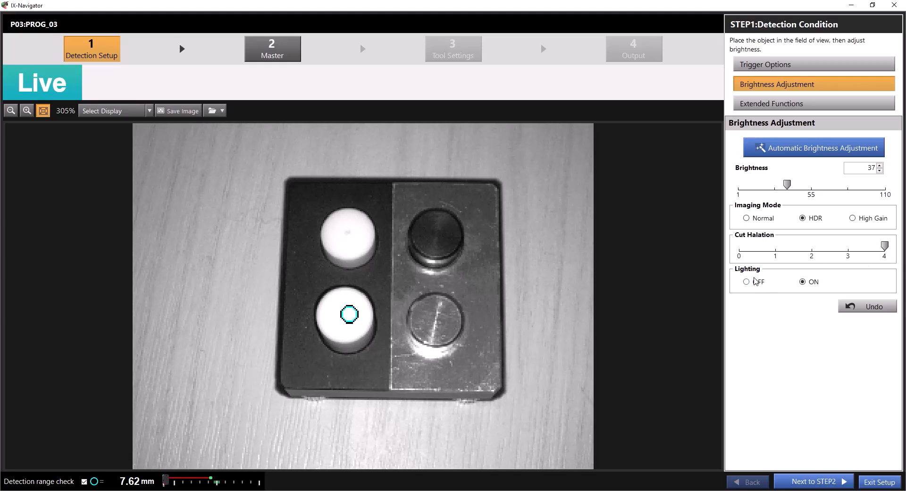
click(746, 281)
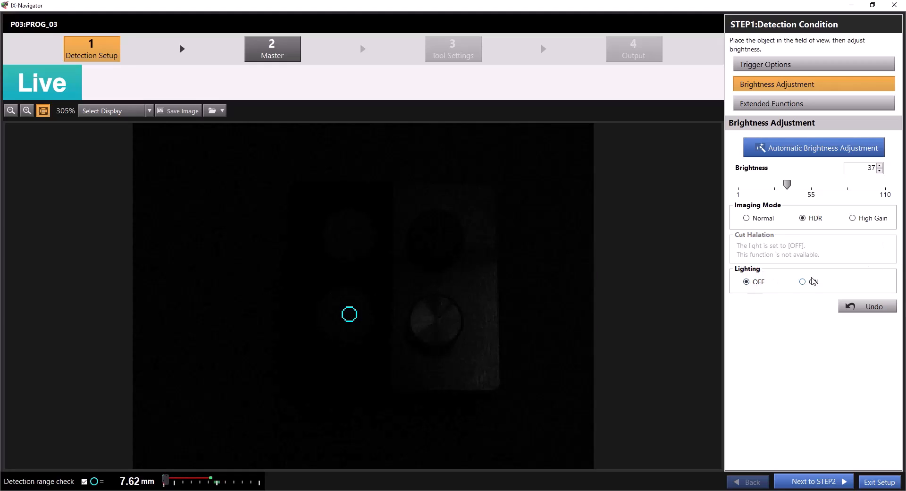
click(802, 281)
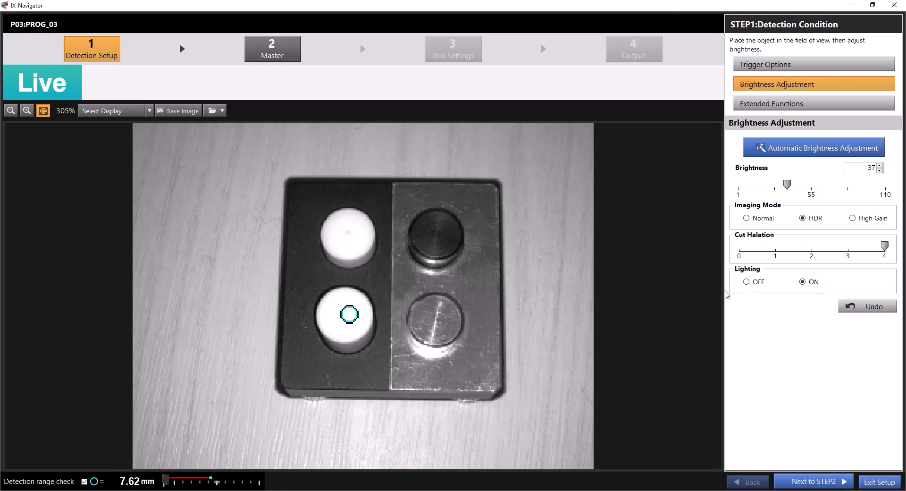
mouse_move(819, 307)
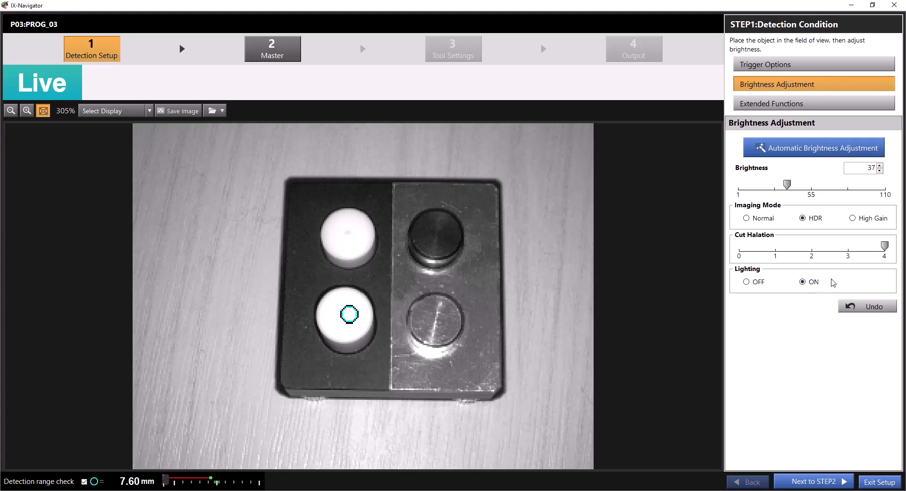
In Extended Functions, try Reverse direction and High Sensitivity, returning to Normal and High Speed.
click(771, 103)
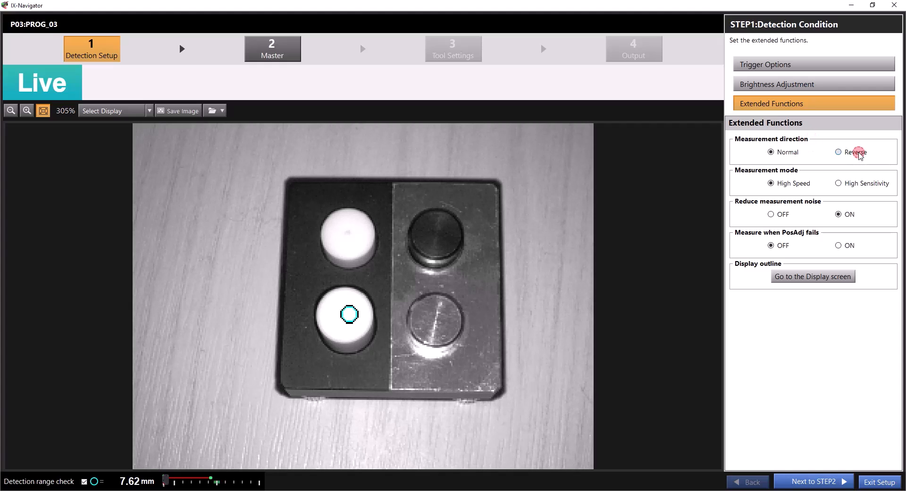
click(838, 151)
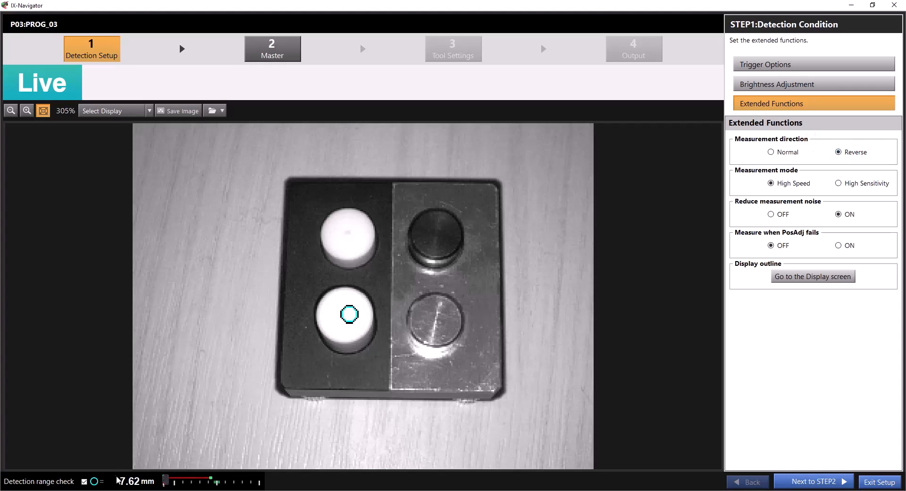
click(771, 151)
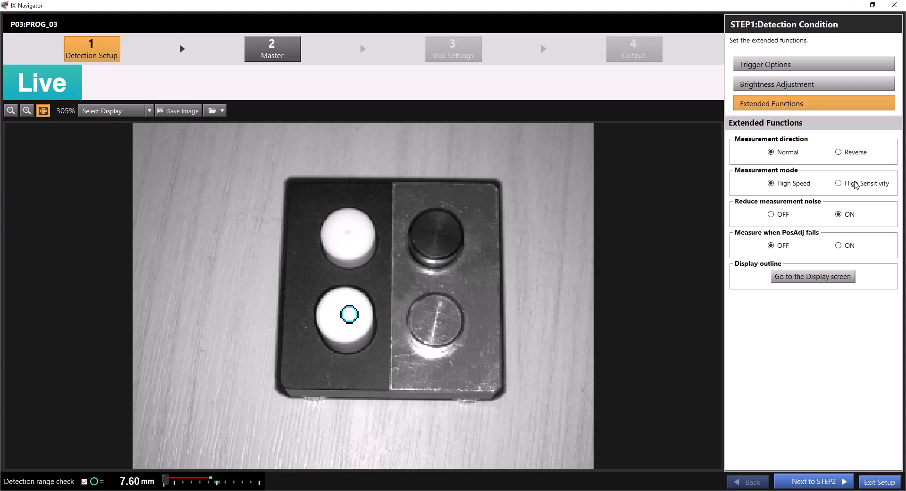
click(838, 183)
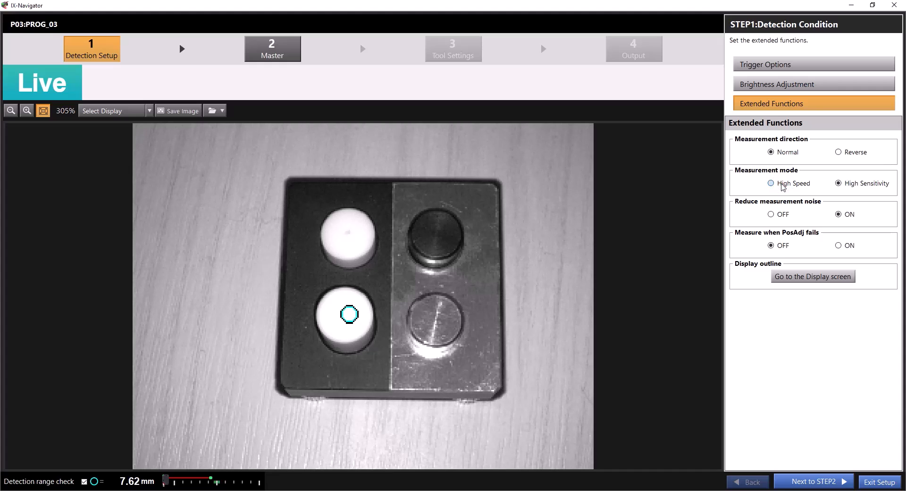
click(771, 183)
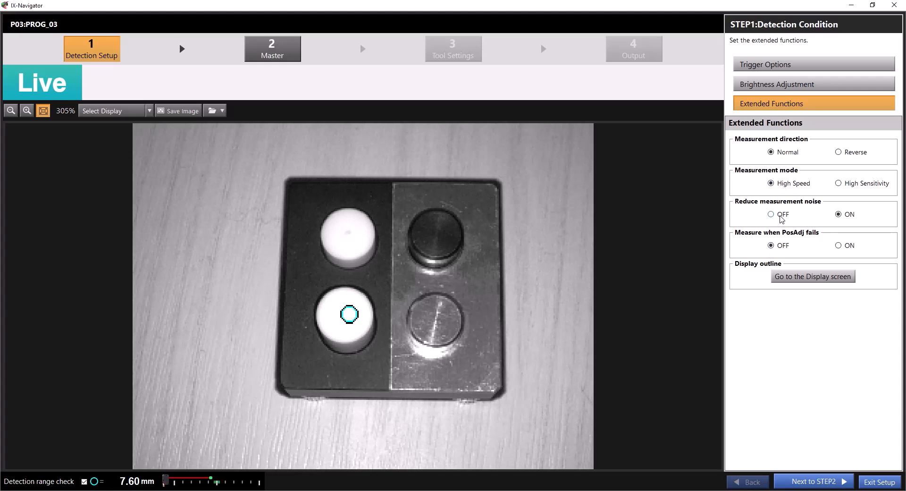
Toggle noise reduction and PosAdj-fail measurement, leaving them ON and OFF, then go to Display.
click(772, 215)
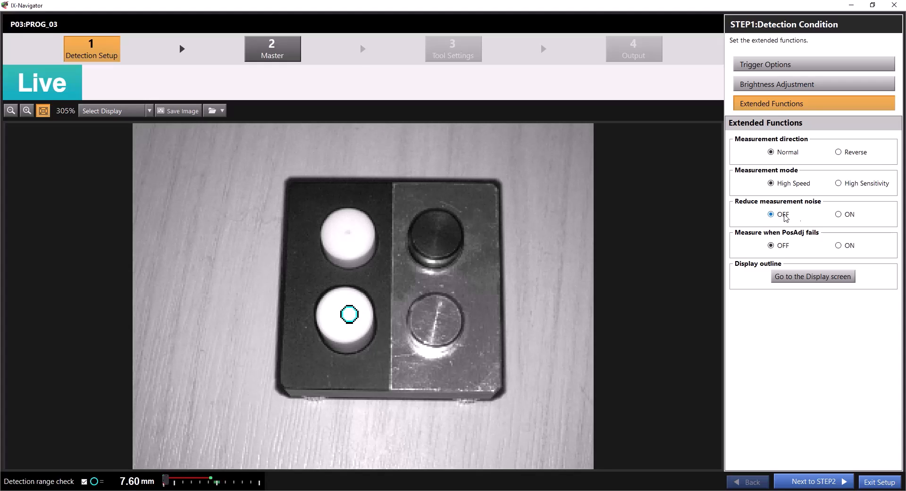
click(839, 214)
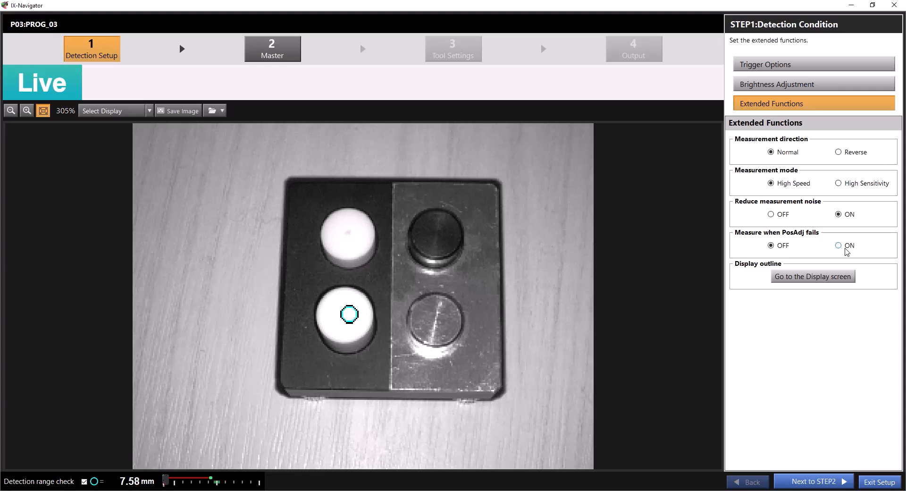
click(838, 246)
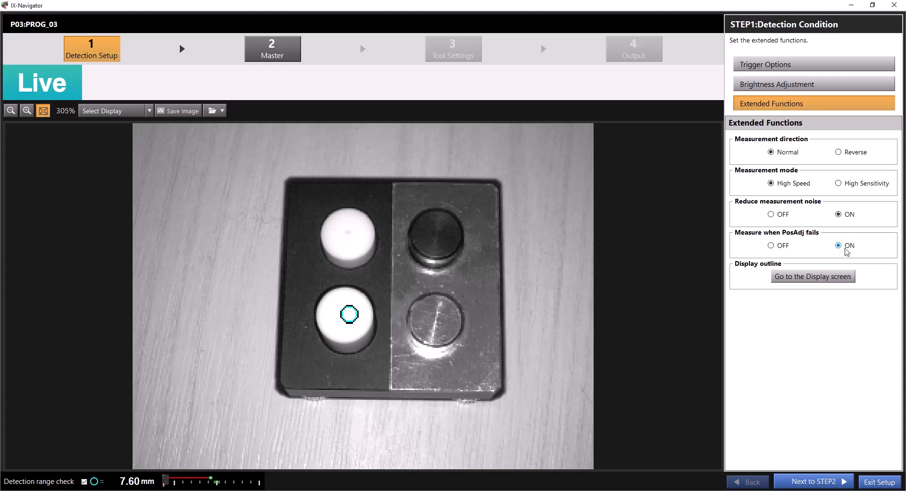
click(771, 246)
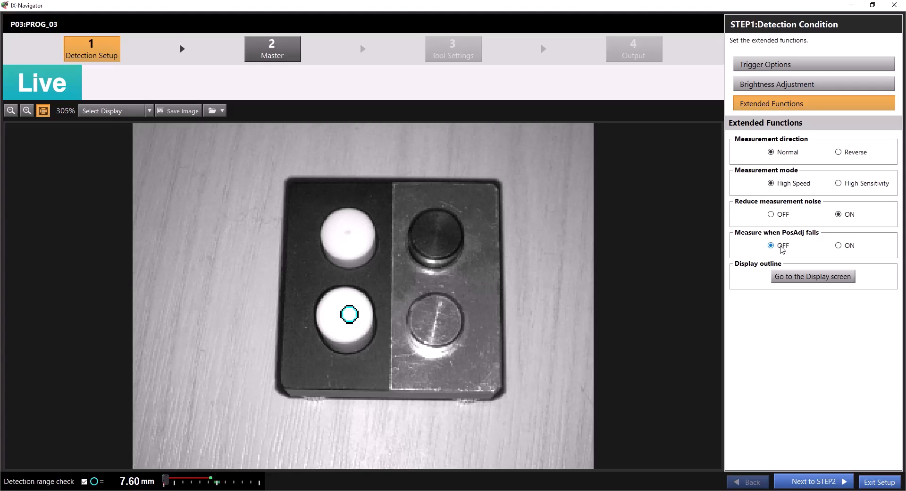
mouse_move(797, 262)
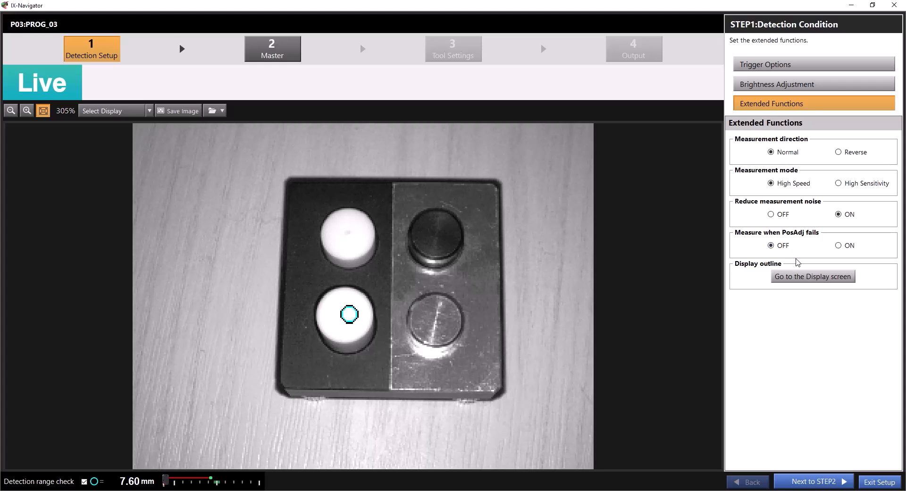
click(813, 277)
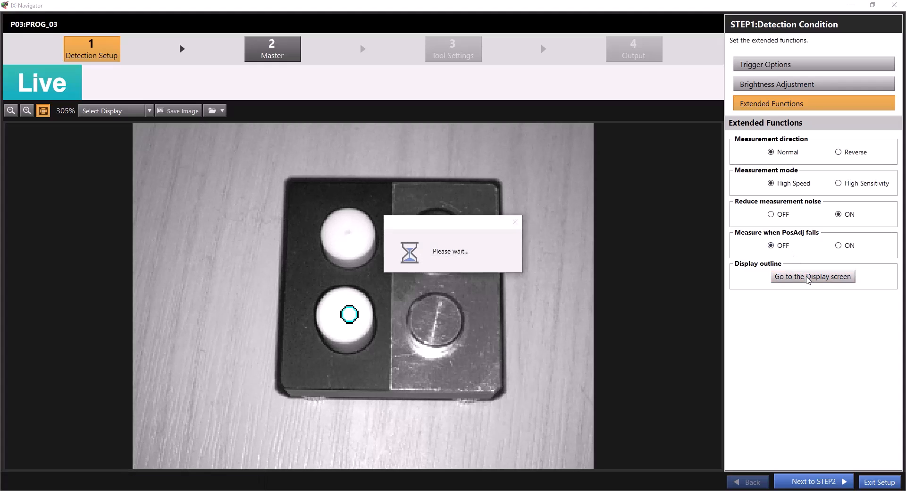
View the outline display's green edges and switch Sensitivity to Low and back to Middle.
click(813, 277)
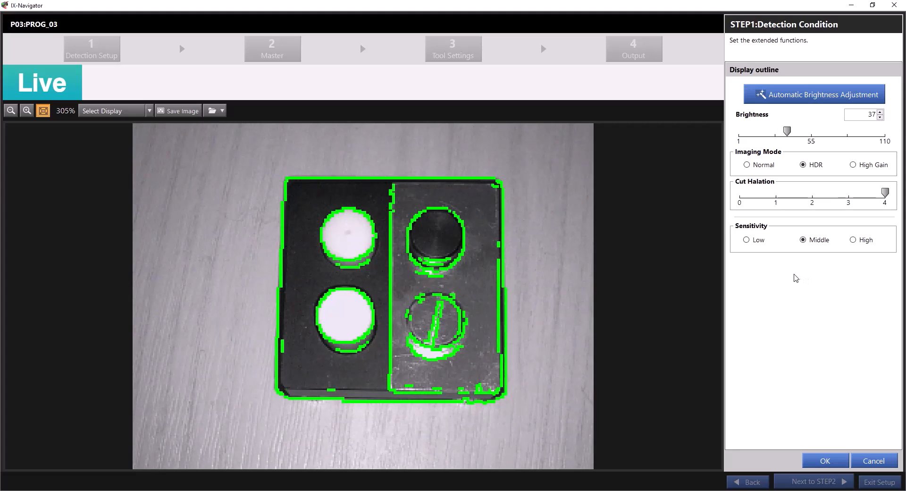
mouse_move(494, 170)
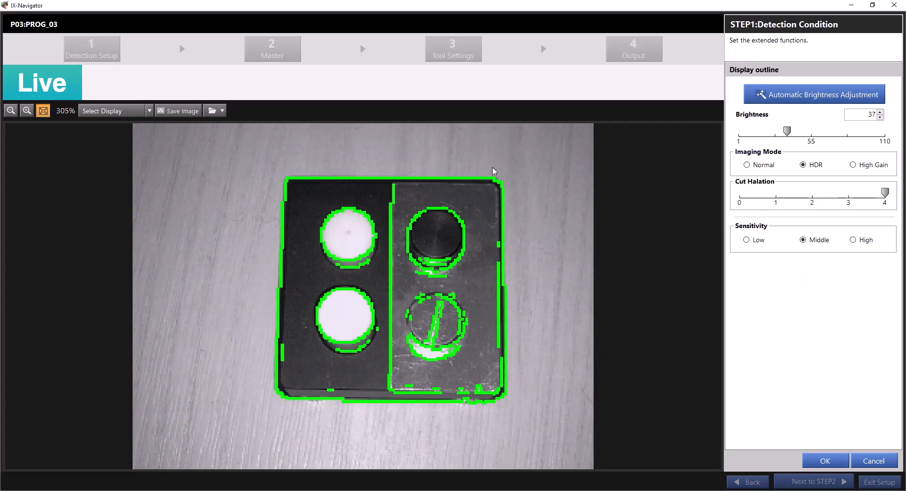
click(746, 239)
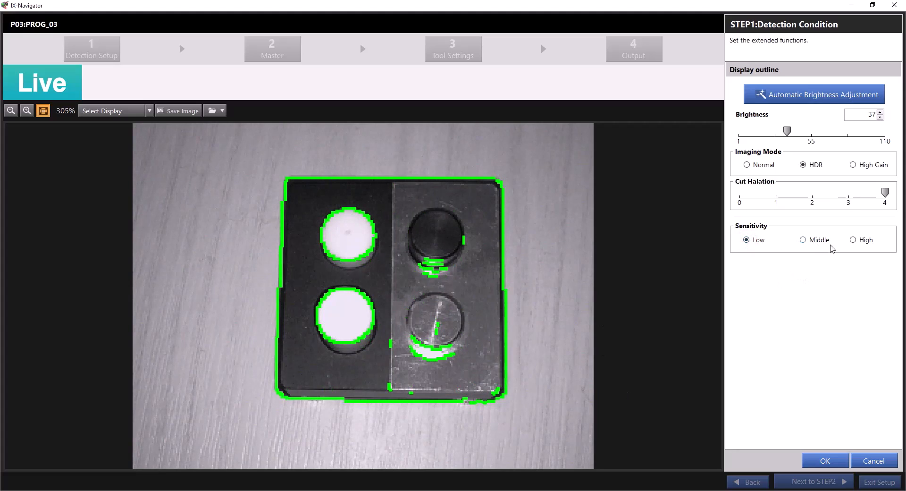
click(802, 240)
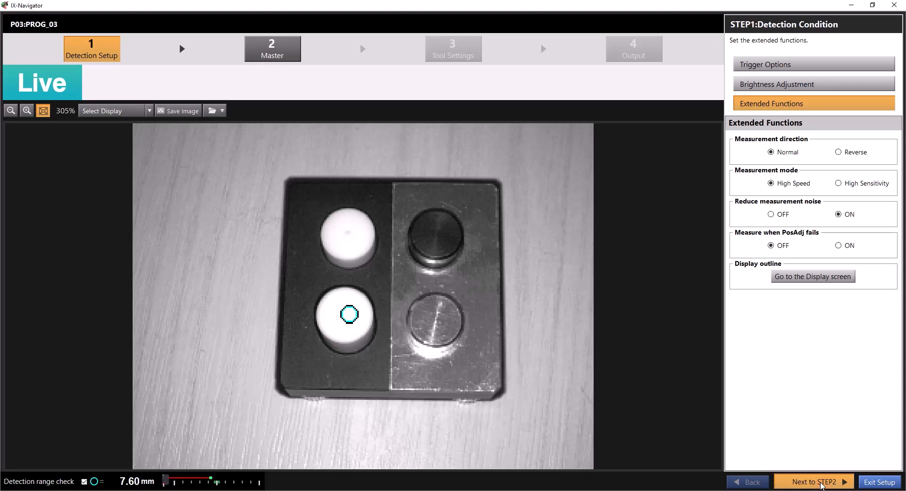
Advance from detection setup to STEP2 Master Registration.
click(814, 482)
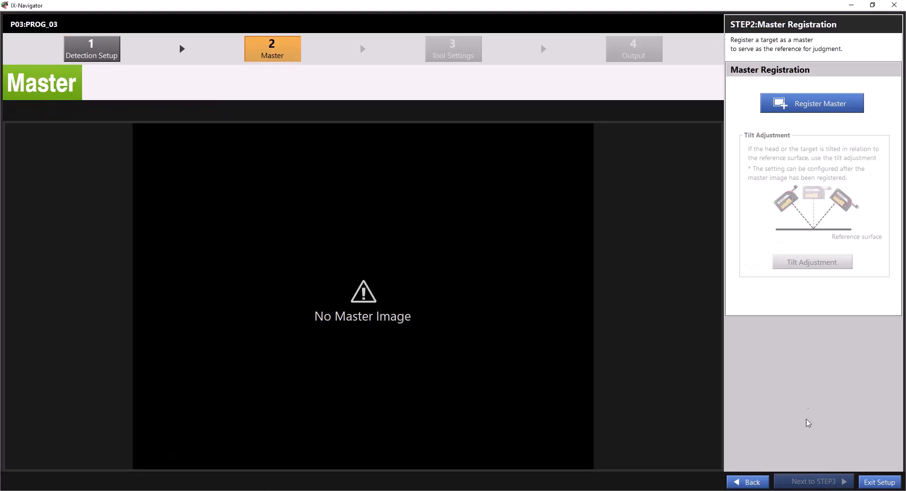
mouse_move(289, 307)
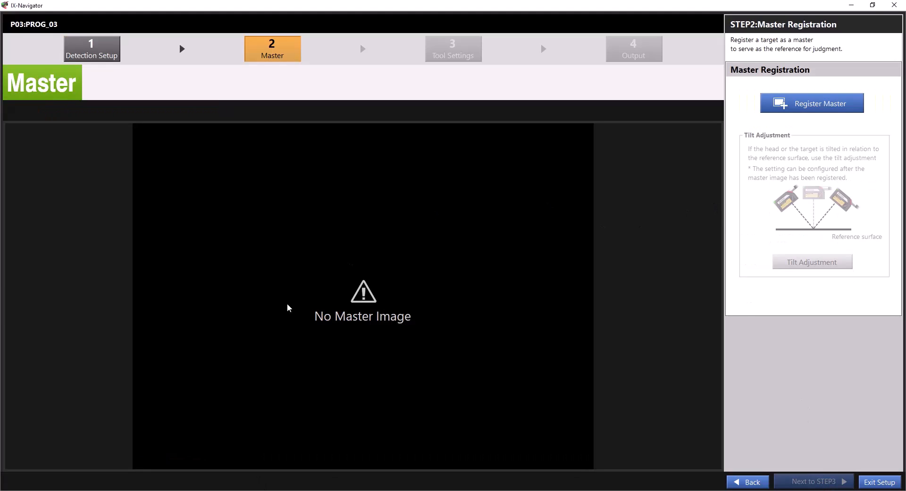
mouse_move(845, 109)
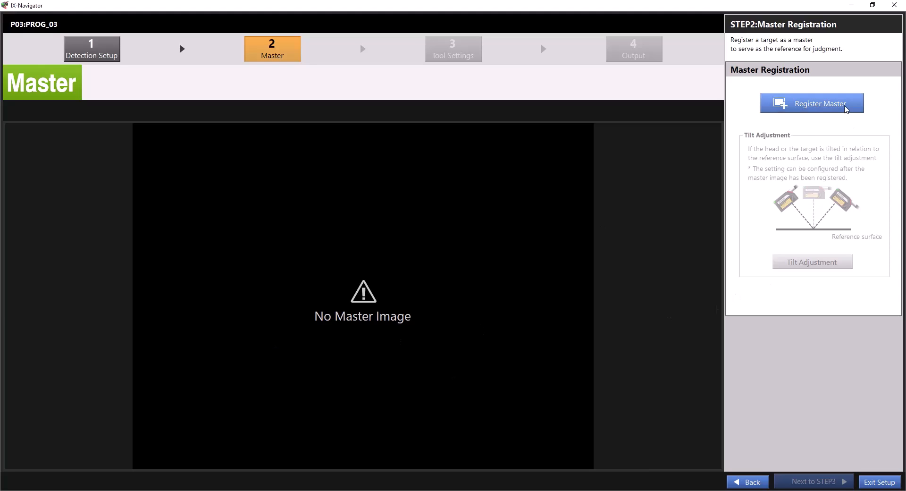
Register the current block image as the master and confirm the registration message.
click(811, 104)
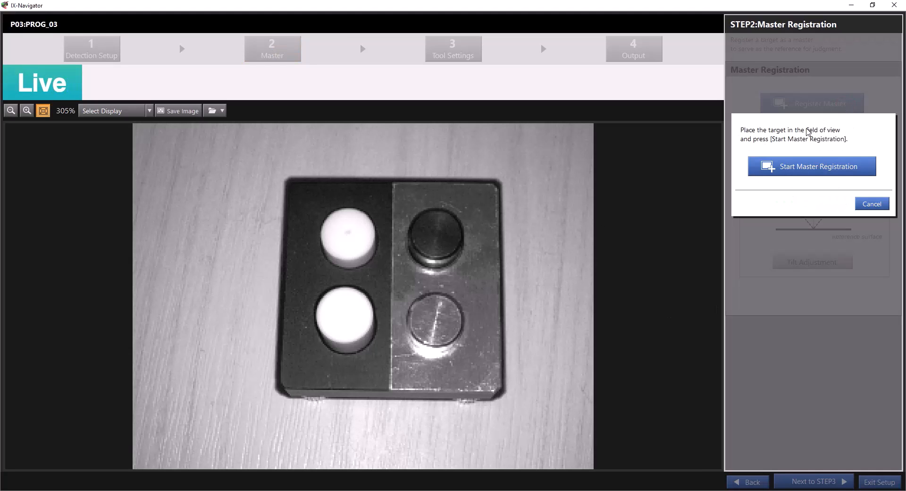
mouse_move(766, 187)
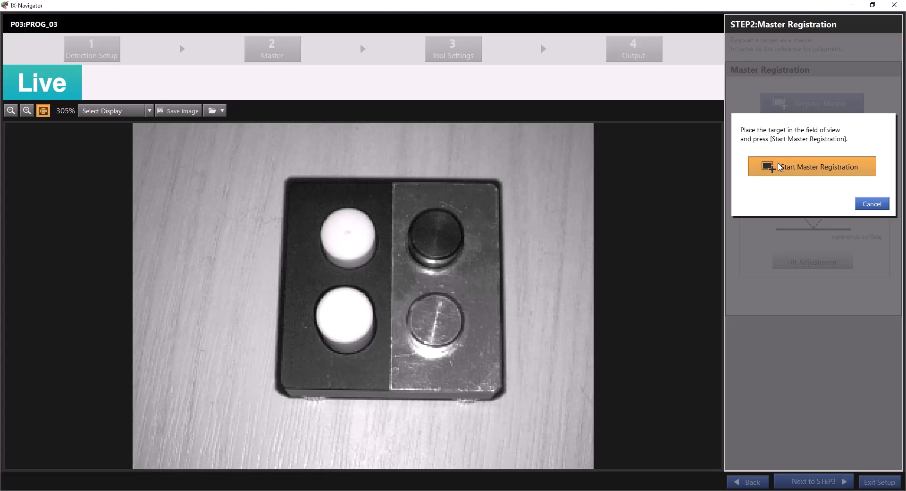
click(812, 166)
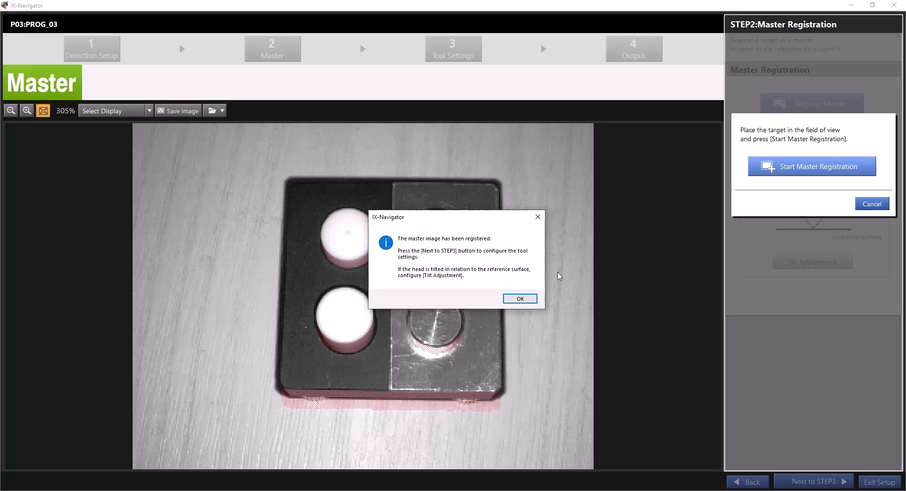
click(519, 298)
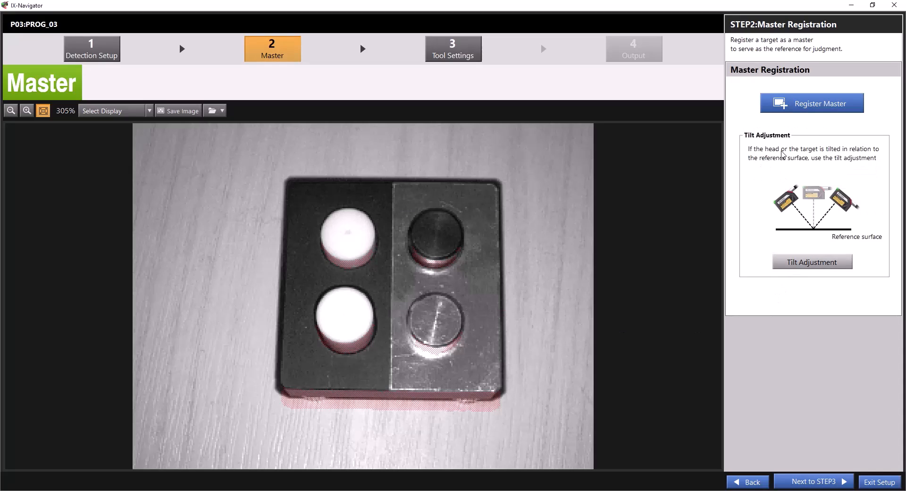
mouse_move(880, 159)
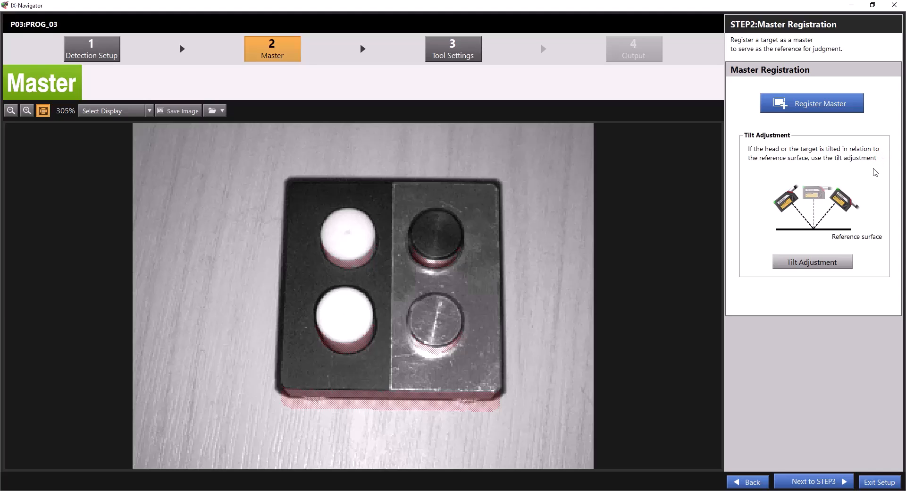
mouse_move(839, 194)
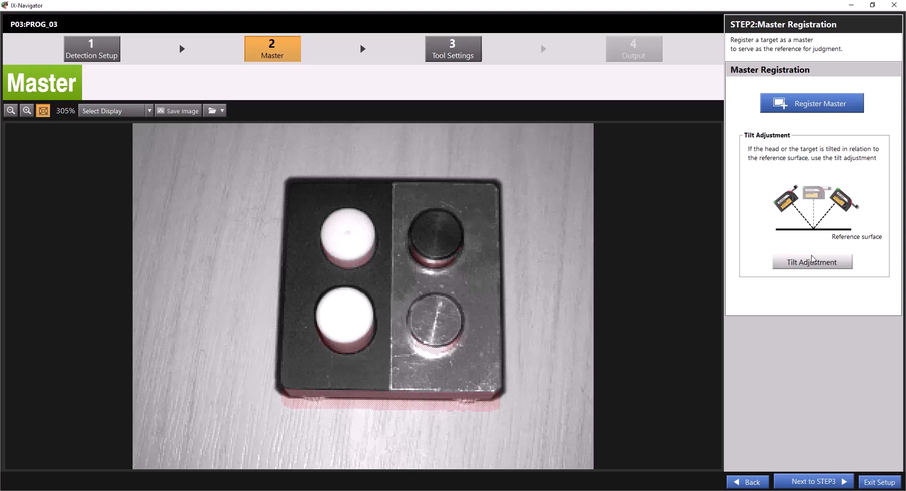
Enable Tilt Adjustment, try Live Image as reference, then set the reference image back to Master.
click(811, 261)
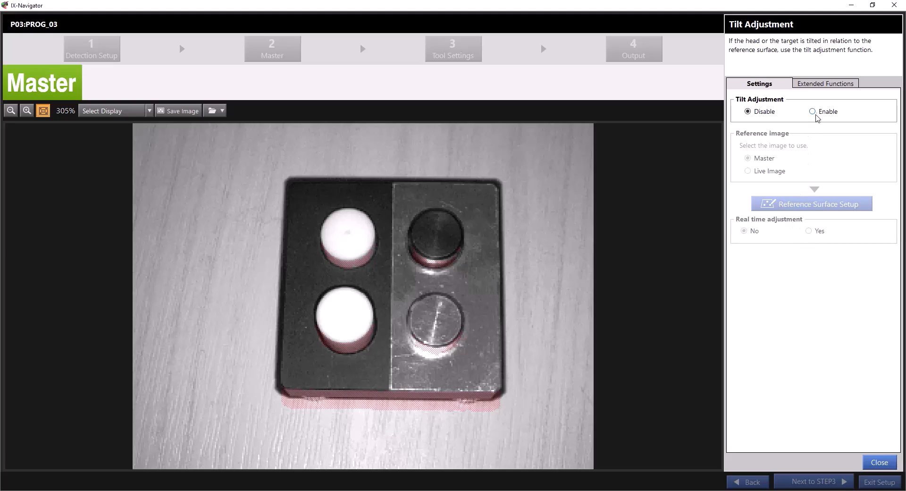
click(813, 111)
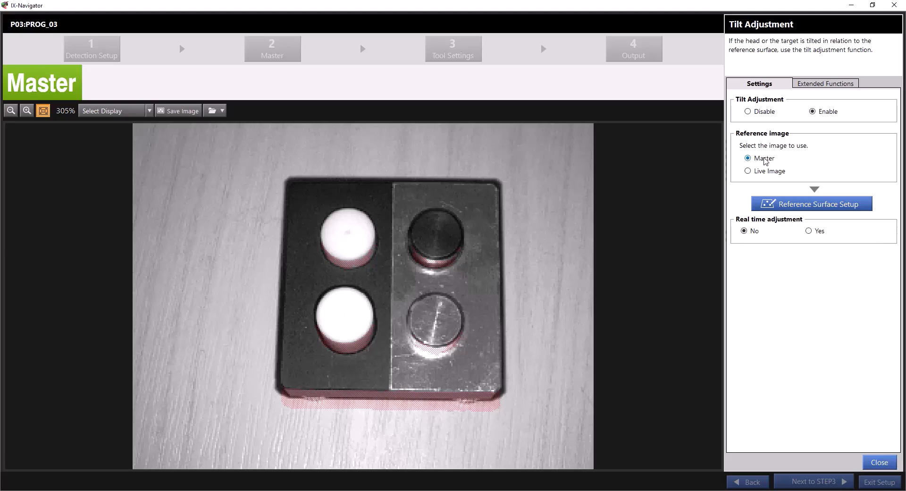
click(747, 171)
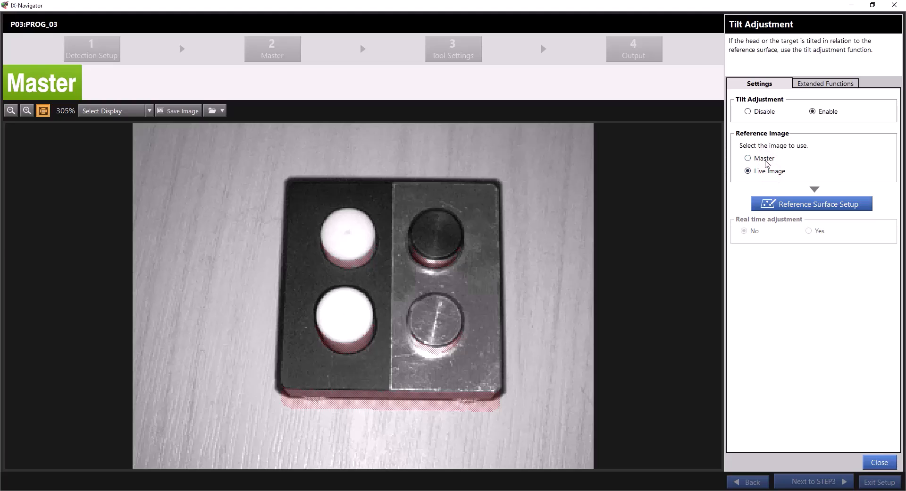
click(747, 171)
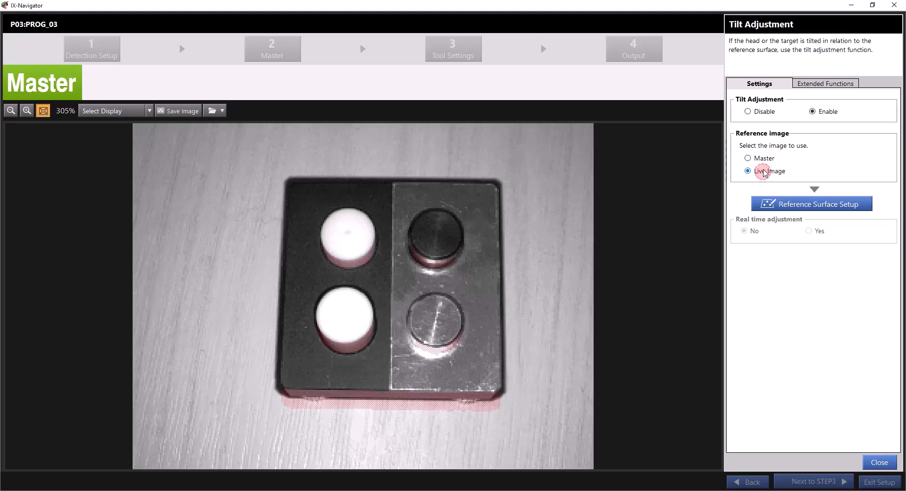
click(748, 157)
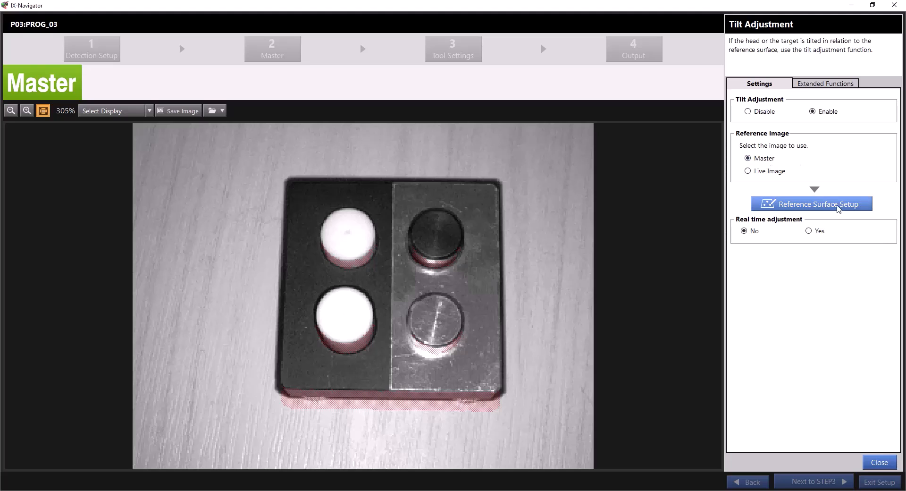
Mark three reference-surface points on the tabletop (top-left, lower-left, lower-right) with Normal point size.
click(812, 203)
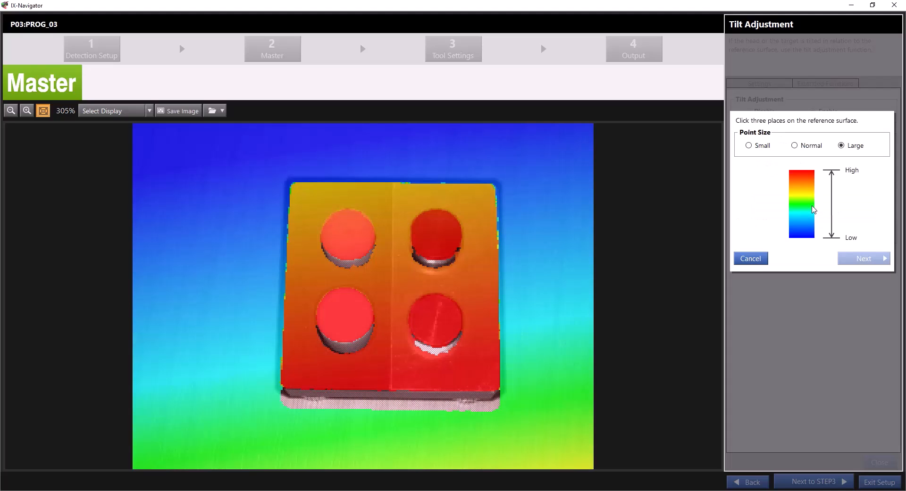
mouse_move(251, 214)
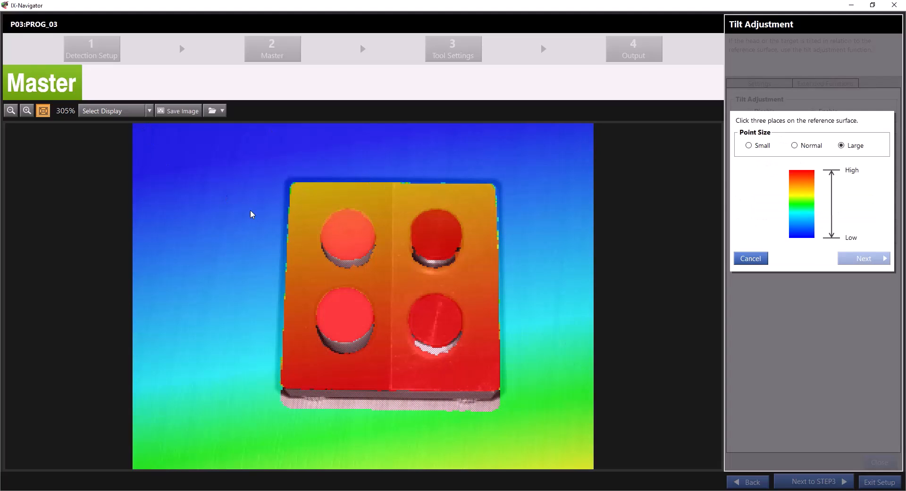
mouse_move(786, 397)
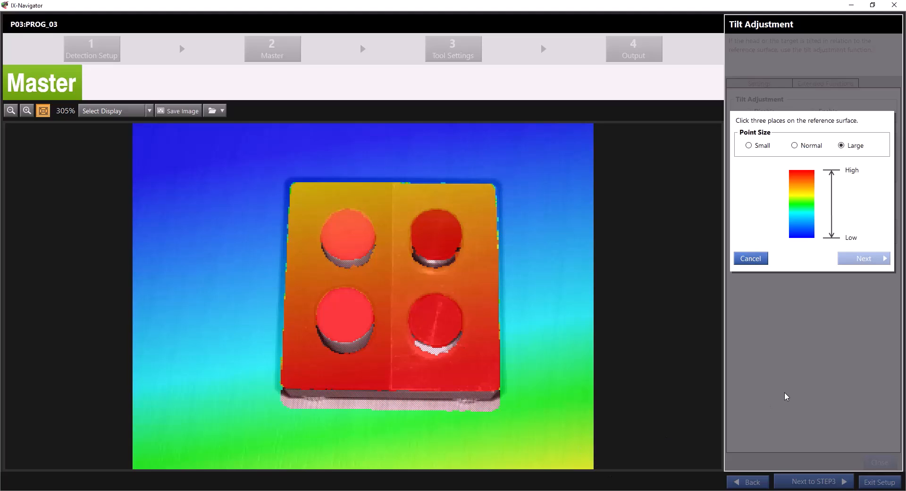
mouse_move(764, 138)
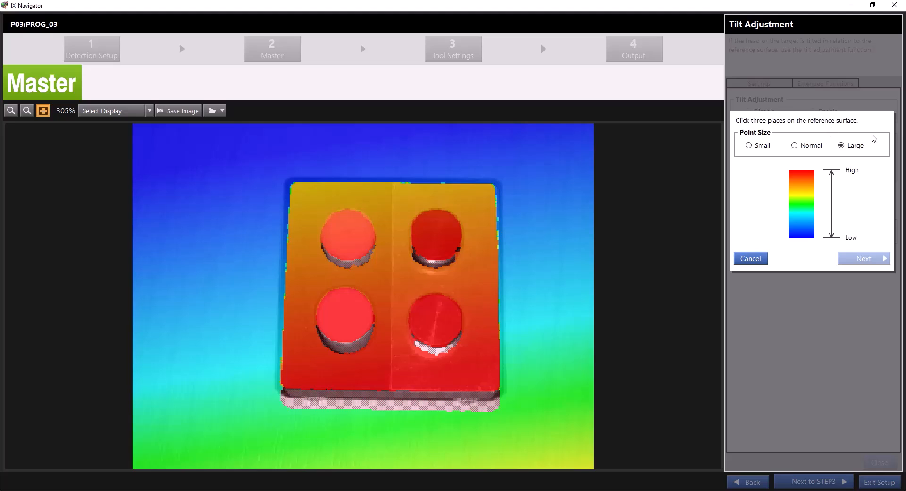
mouse_move(150, 140)
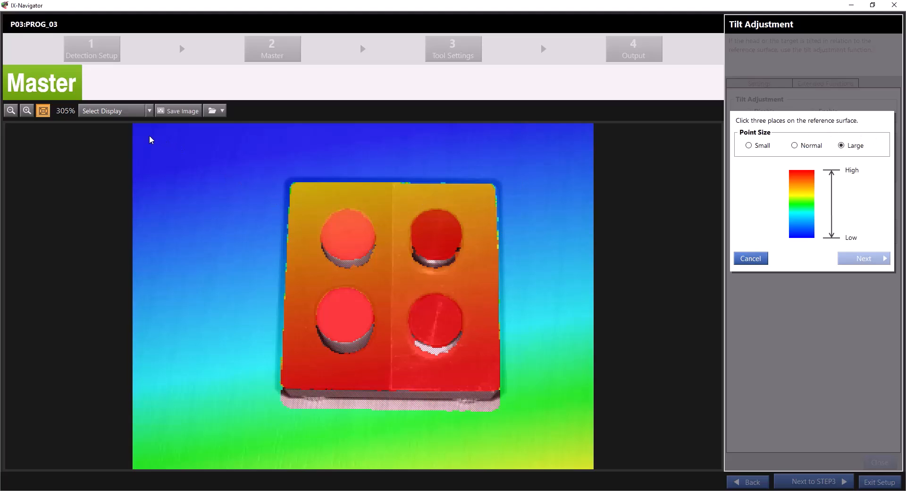
click(149, 141)
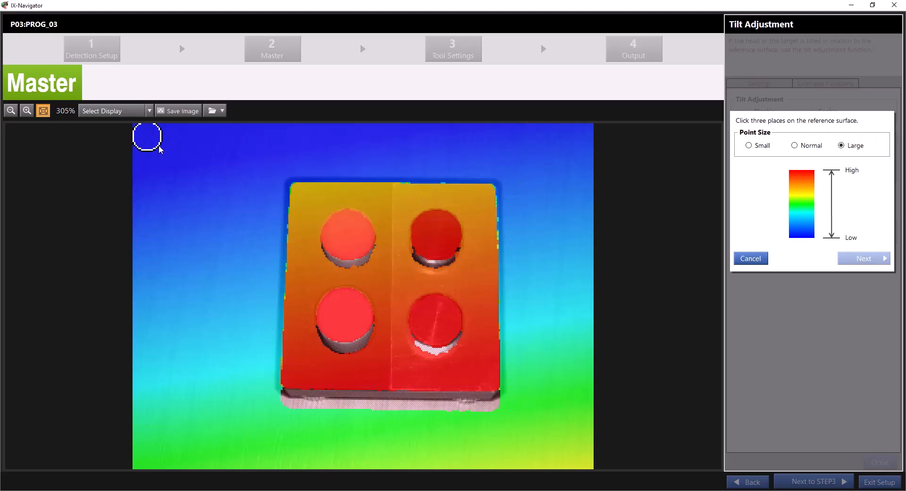
mouse_move(176, 387)
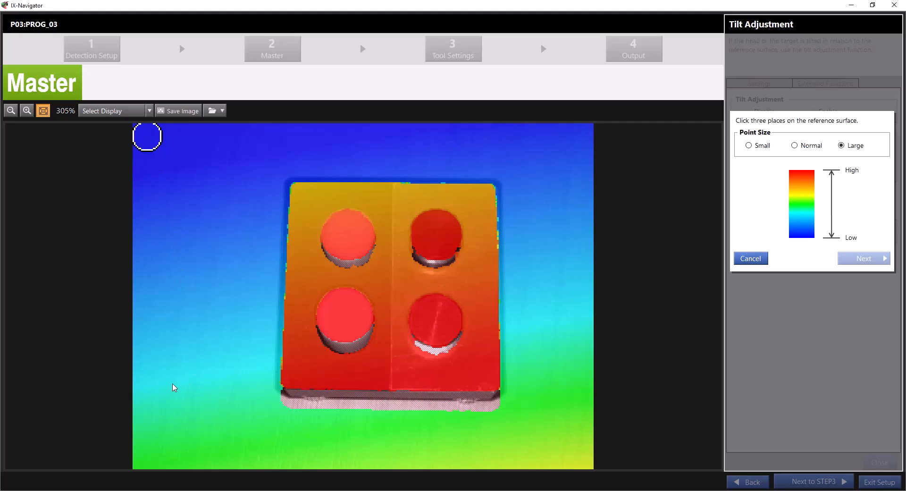
click(172, 380)
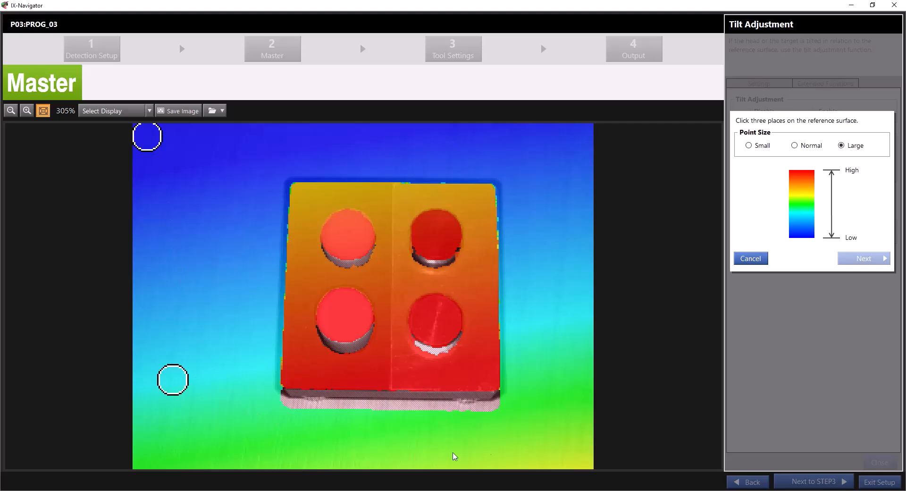
mouse_move(581, 455)
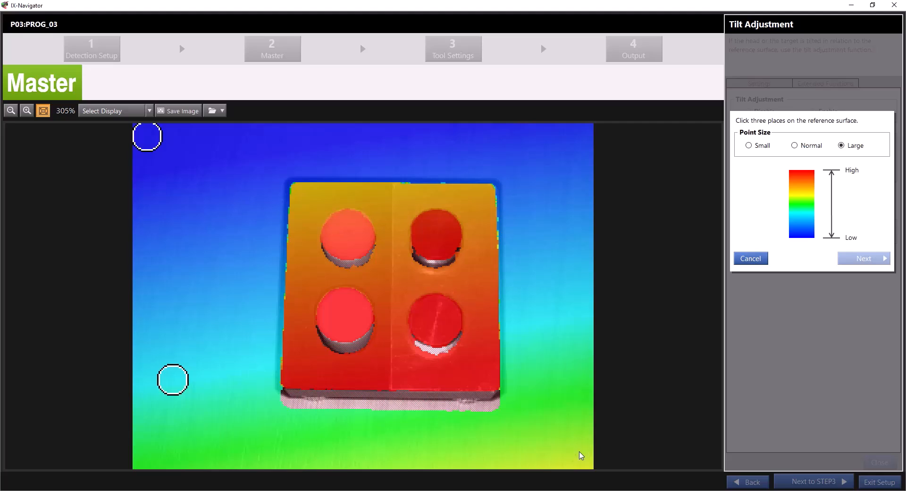
click(581, 456)
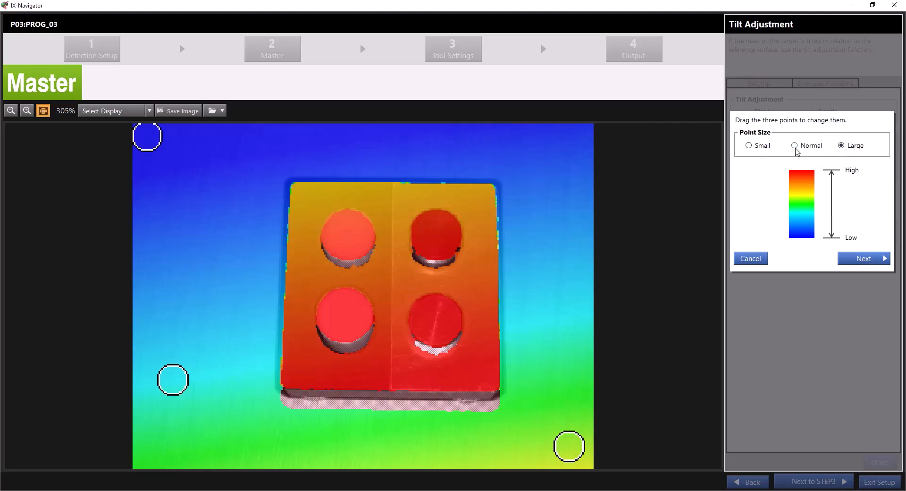
click(794, 146)
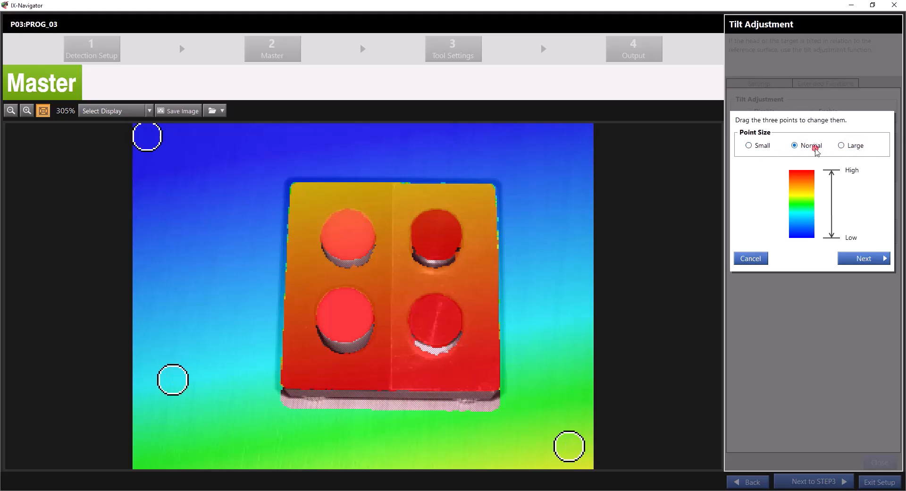
Check the colour height map of the adjustment result and accept the reference surface.
click(863, 257)
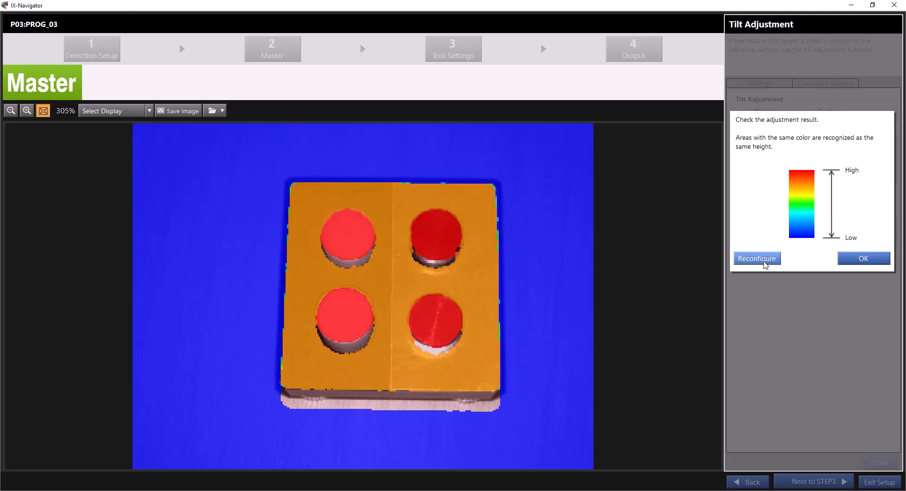
mouse_move(789, 265)
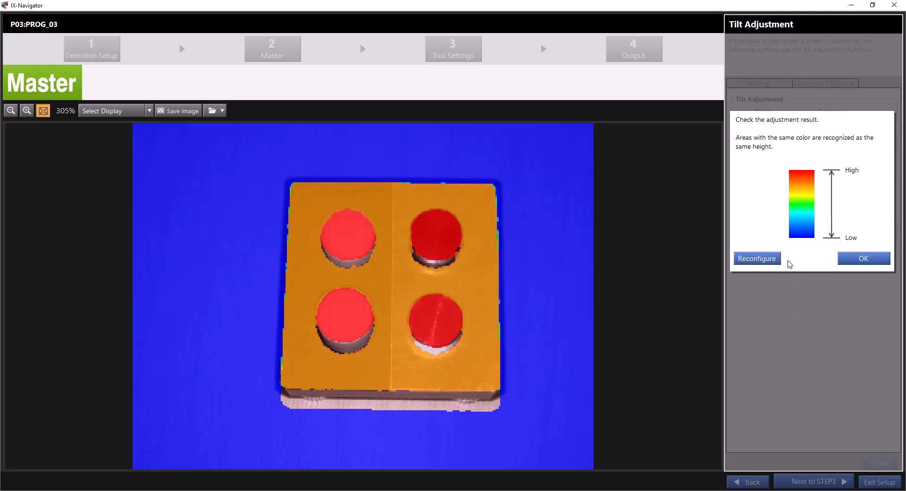
click(863, 258)
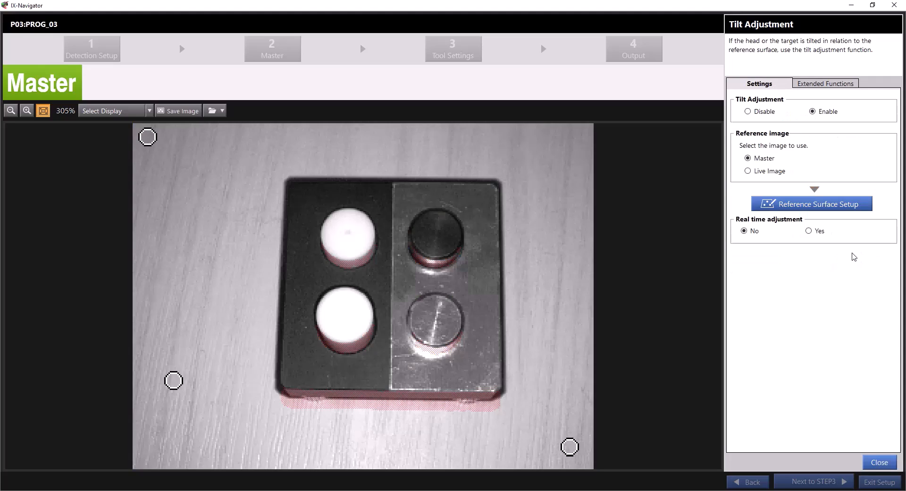
click(744, 231)
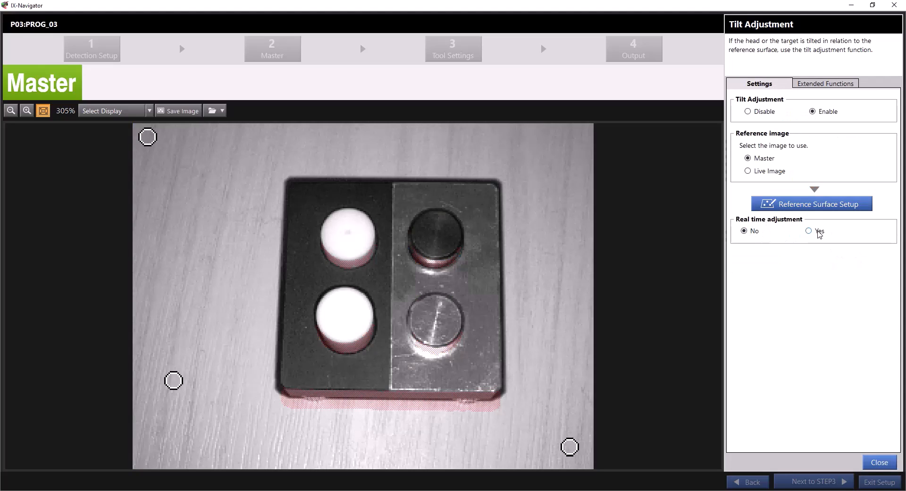
click(809, 231)
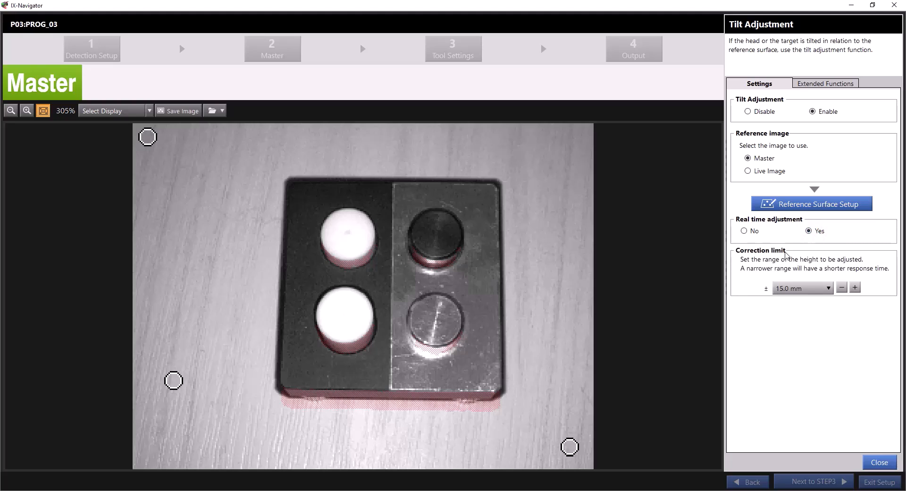
click(809, 230)
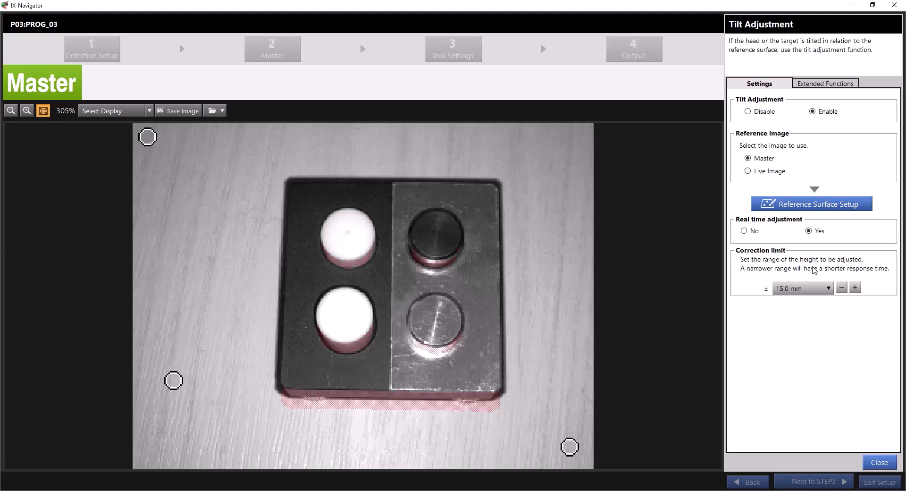
mouse_move(750, 271)
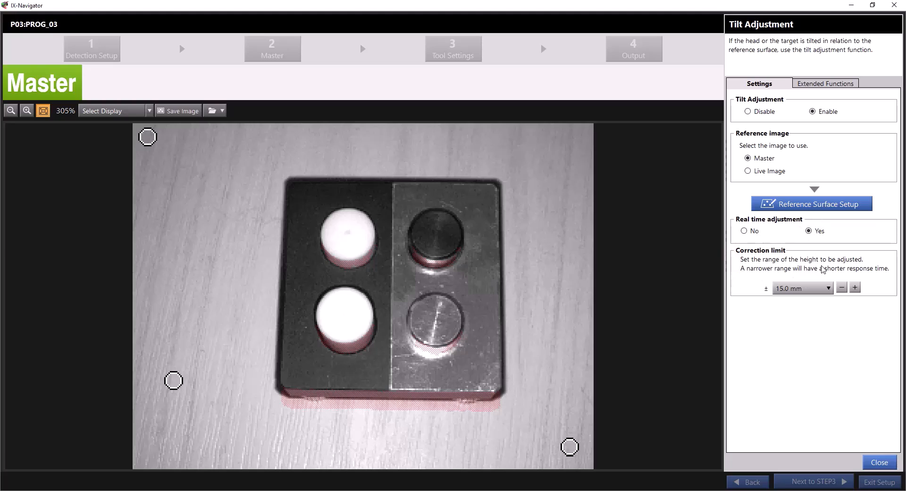
mouse_move(730, 299)
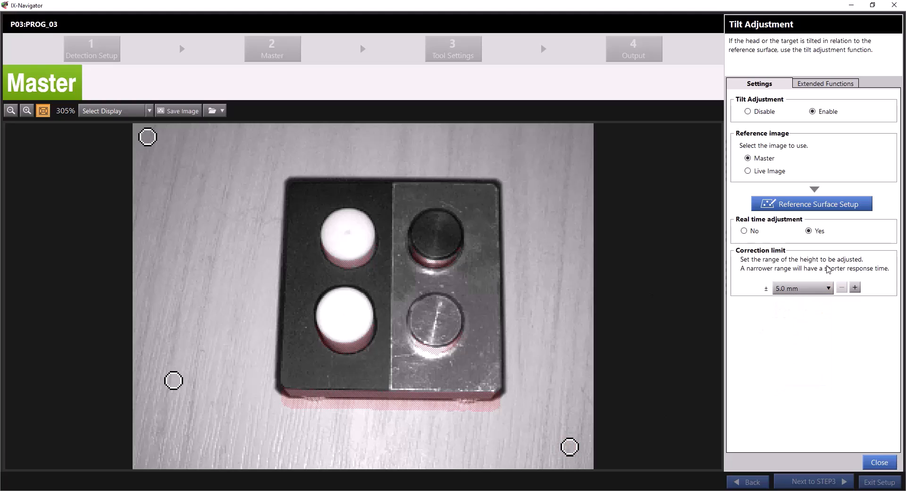
mouse_move(787, 267)
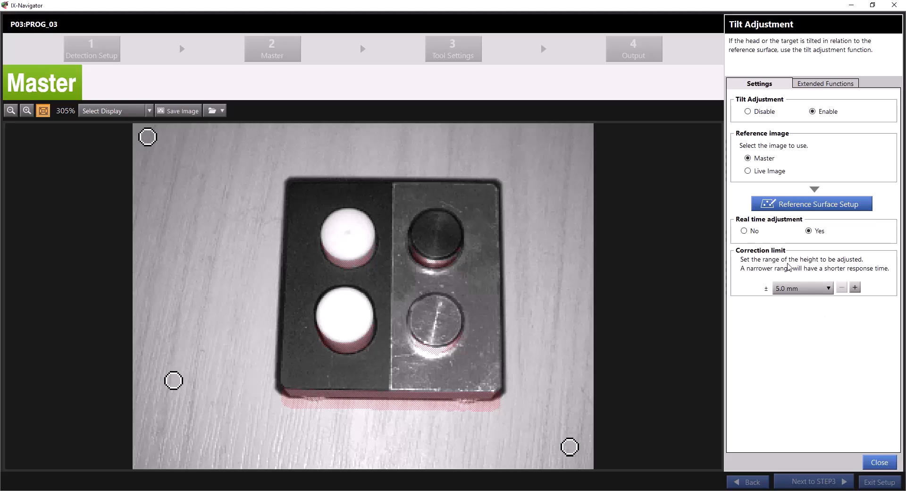
click(745, 230)
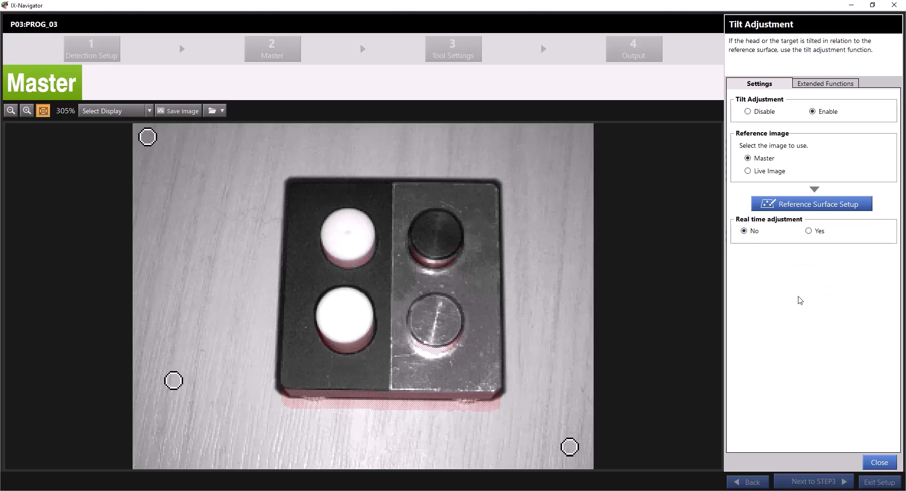
click(272, 48)
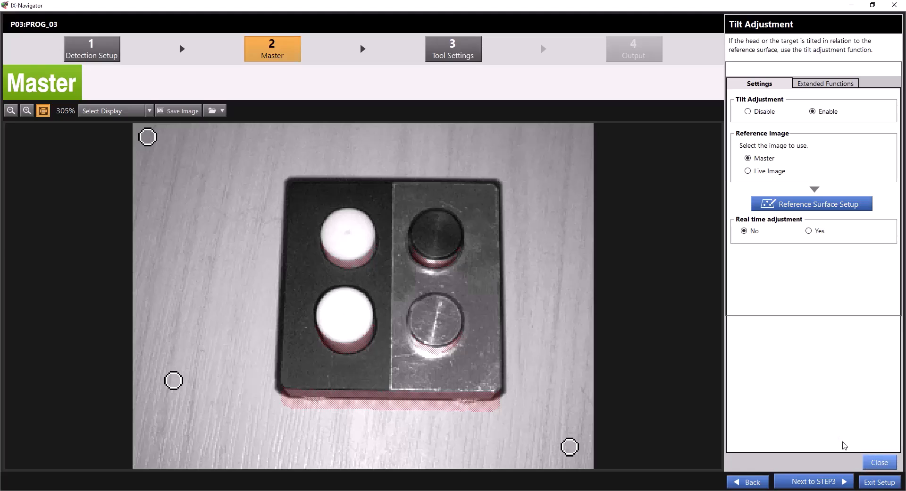
Close Tilt Adjustment and advance to STEP3 Tool Settings.
click(879, 462)
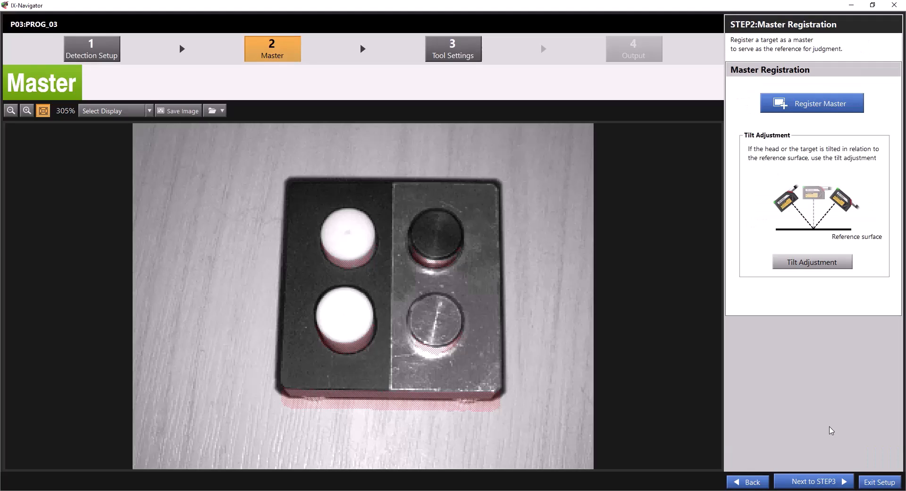
mouse_move(813, 482)
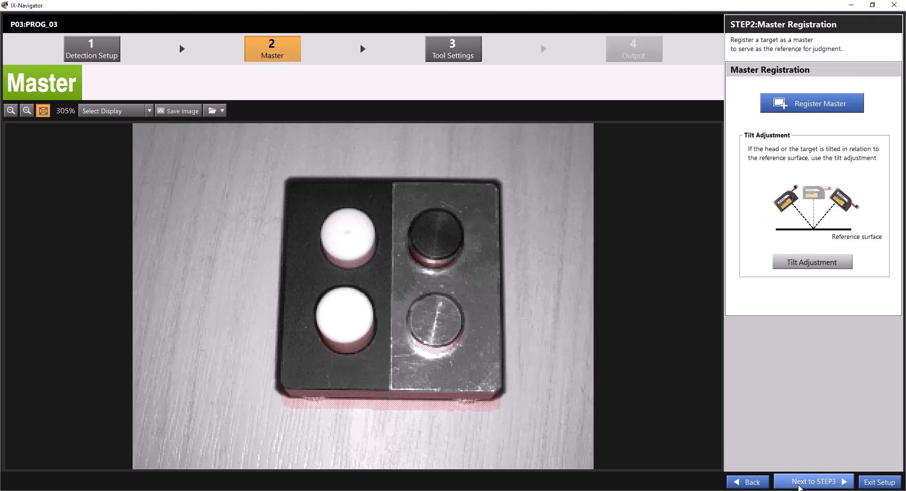
click(813, 481)
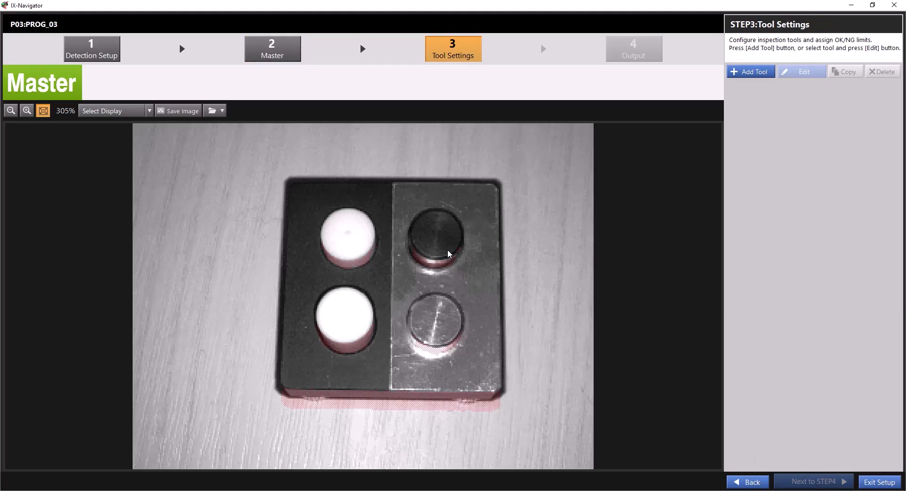